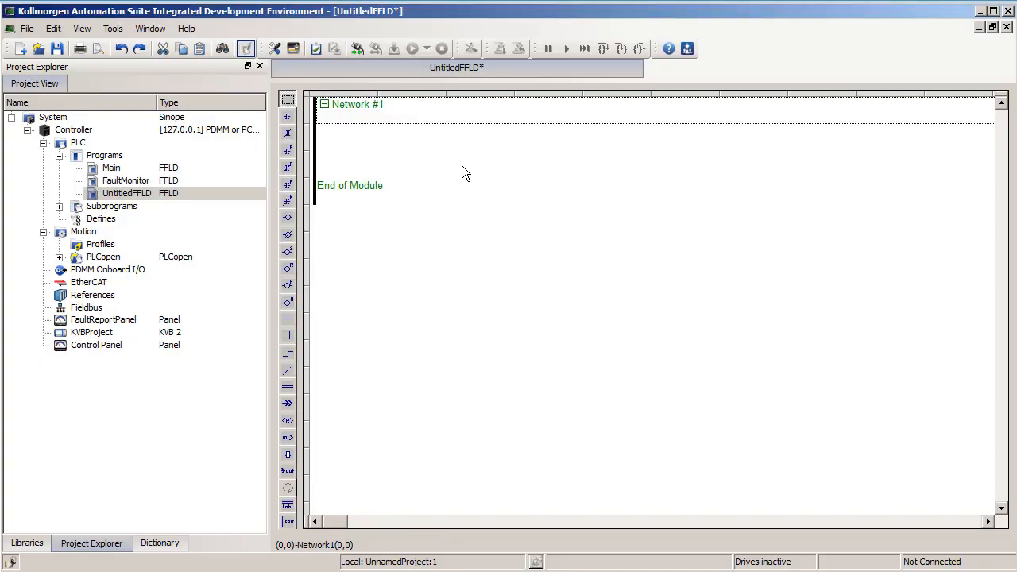
mouse_move(337, 175)
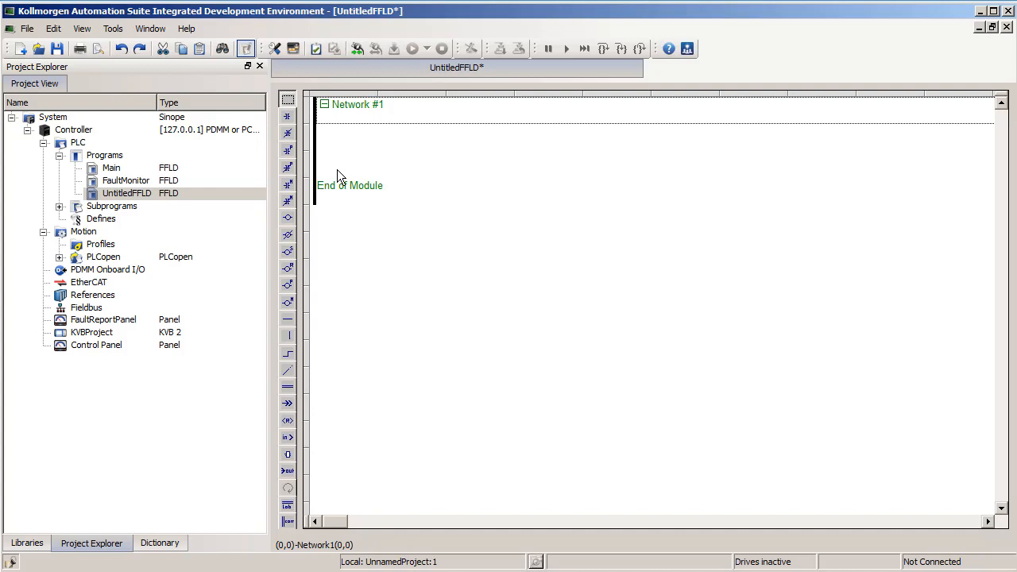
mouse_move(369, 168)
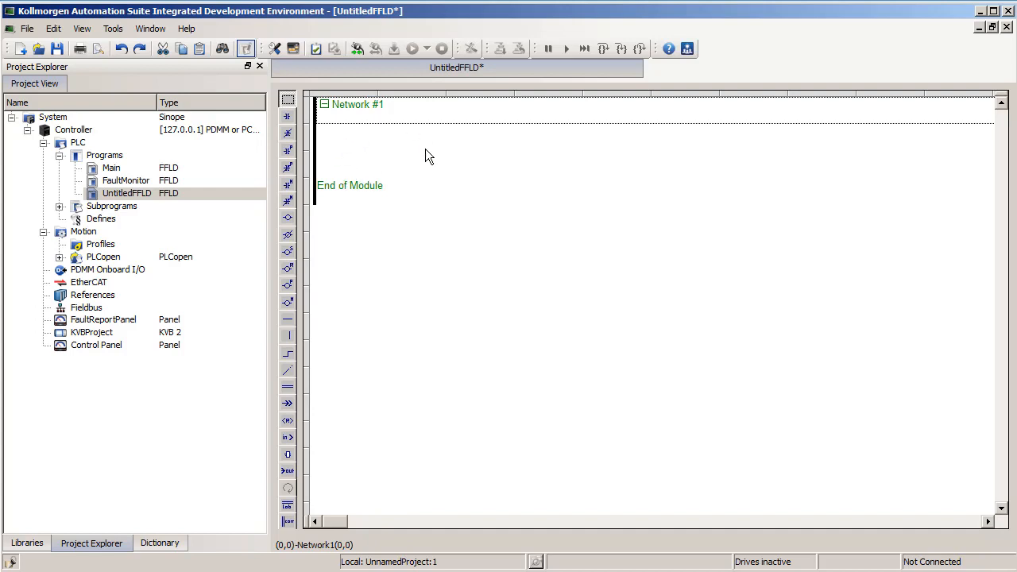
mouse_move(377, 147)
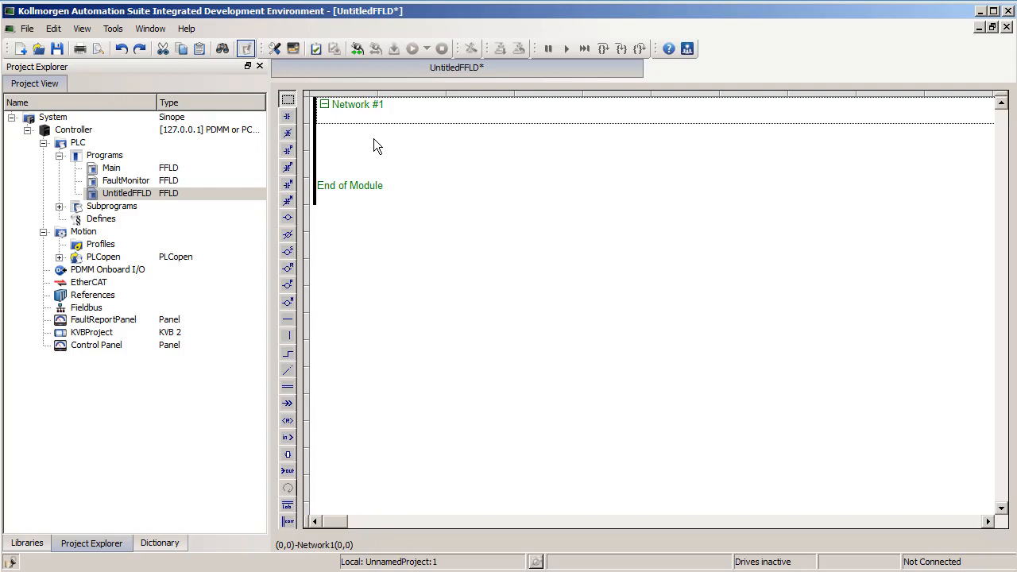
mouse_move(369, 137)
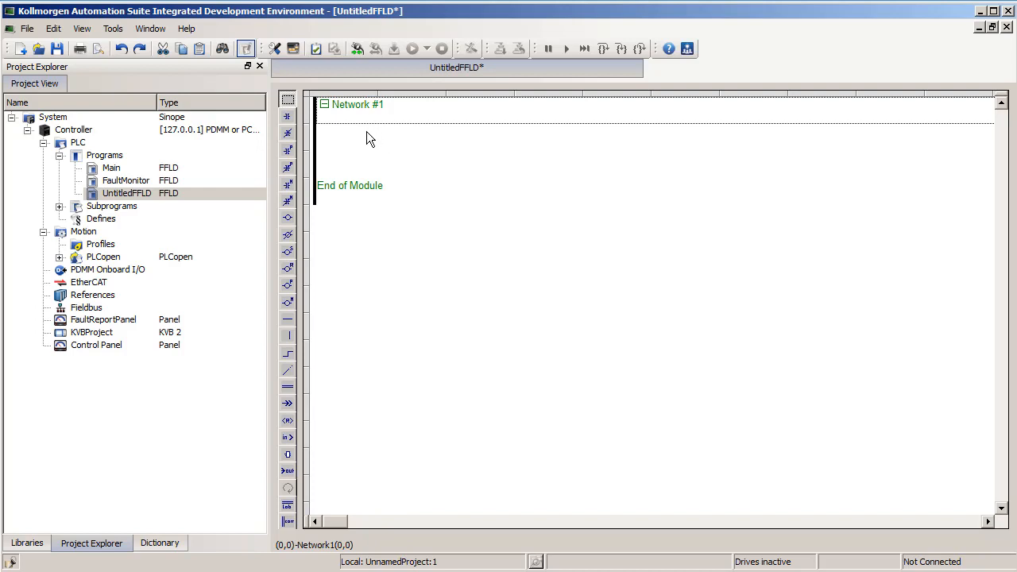
Select the first cell under Network #1 to start placing rungs
click(346, 130)
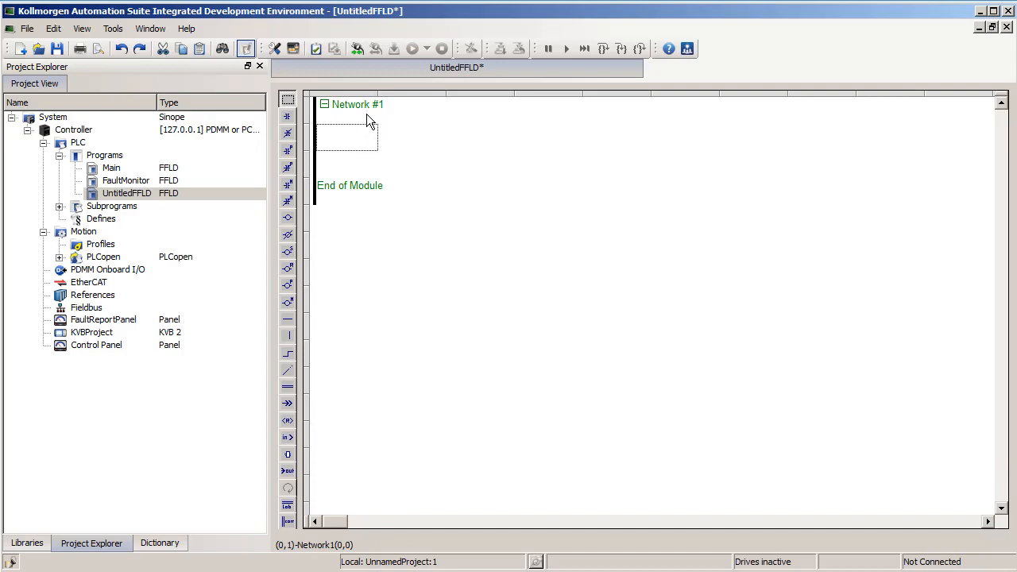
mouse_move(381, 118)
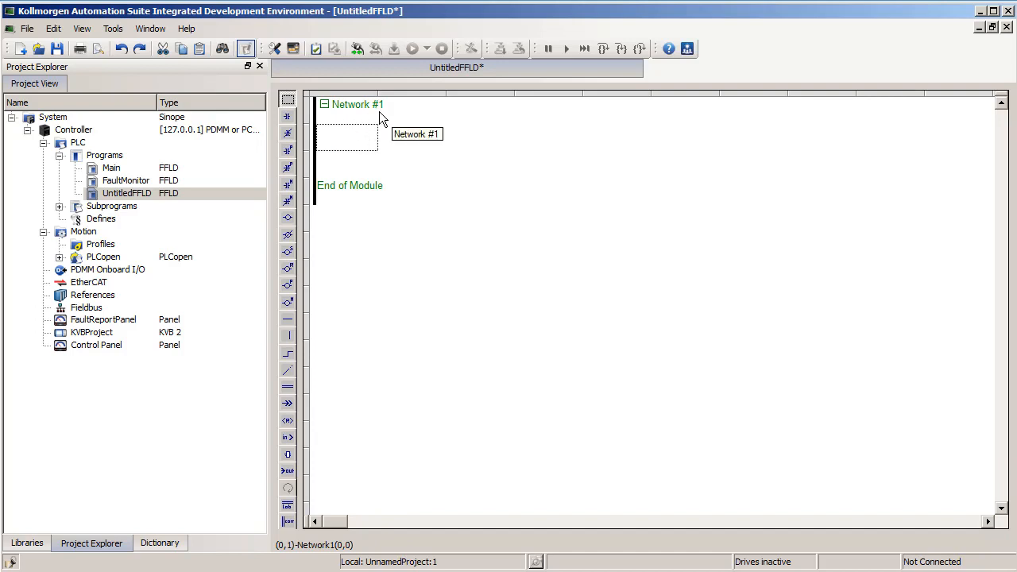
mouse_move(404, 150)
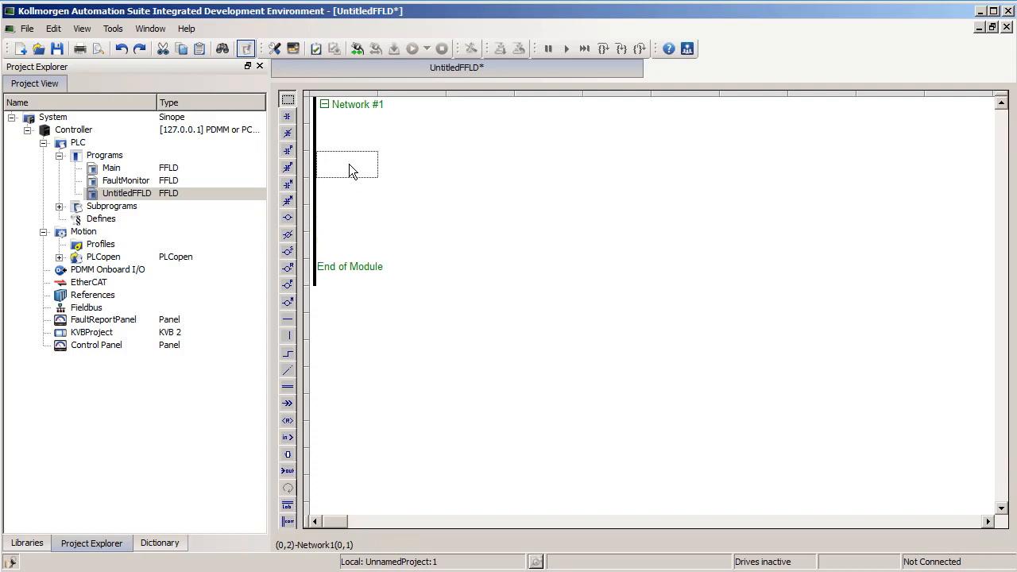
Insert a new empty row into Network #1 from the cell's context menu
right_click(350, 162)
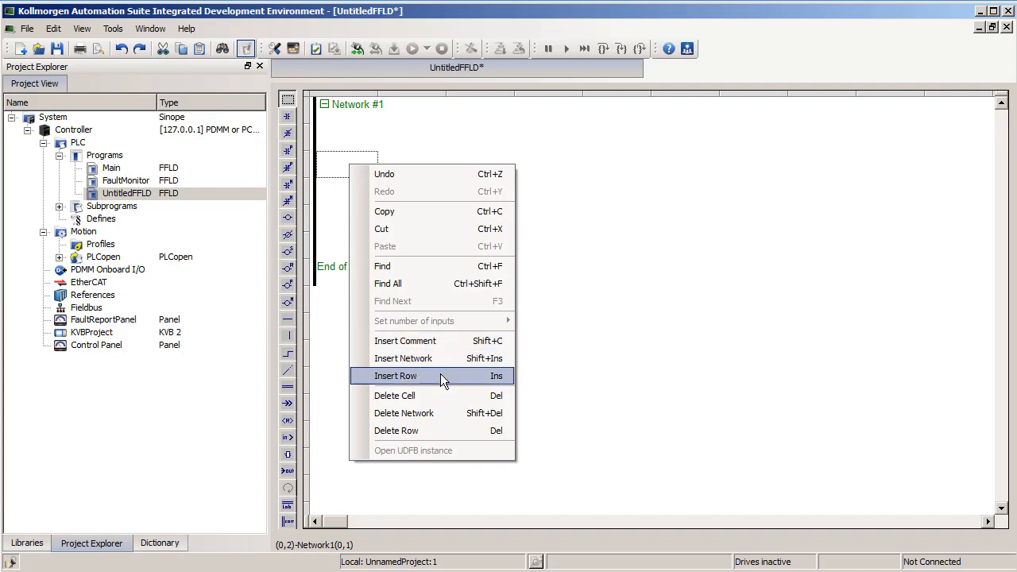
click(396, 375)
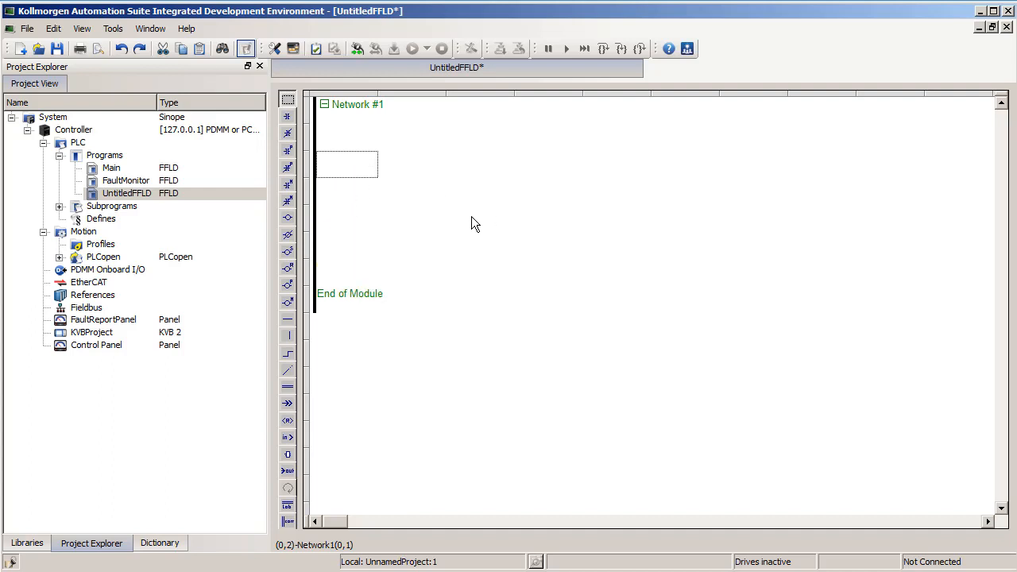
mouse_move(389, 251)
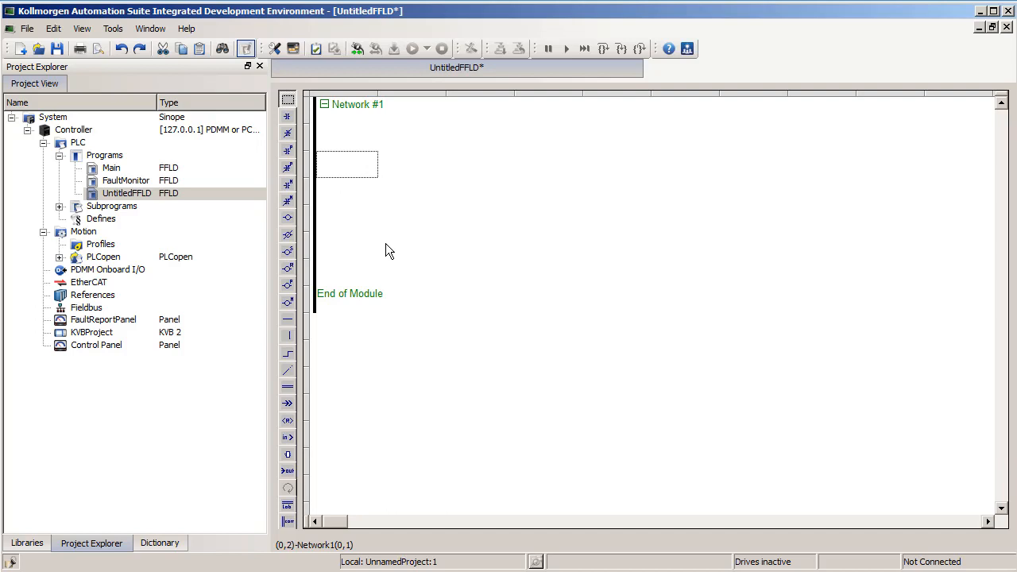
mouse_move(293, 105)
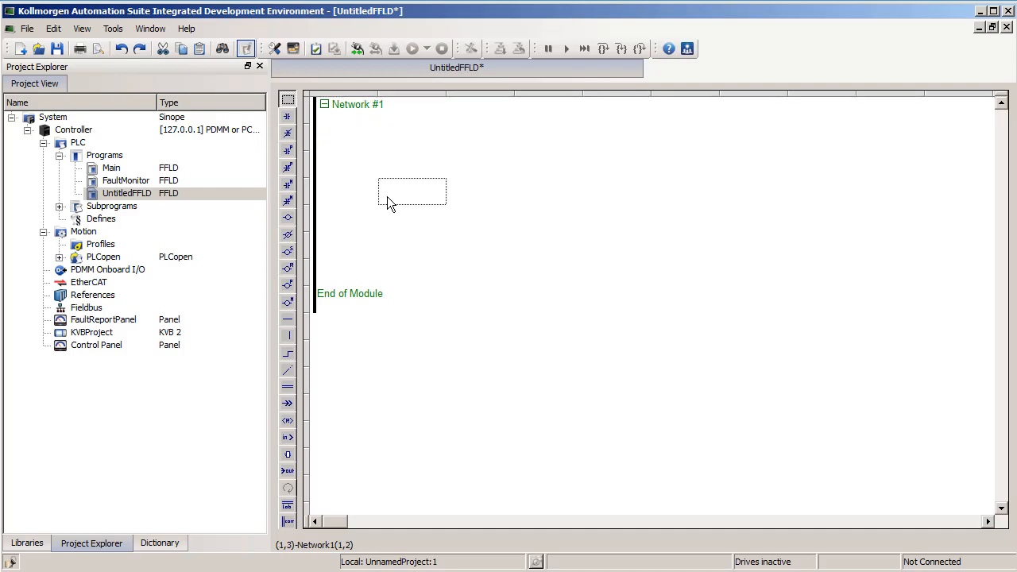
mouse_move(365, 217)
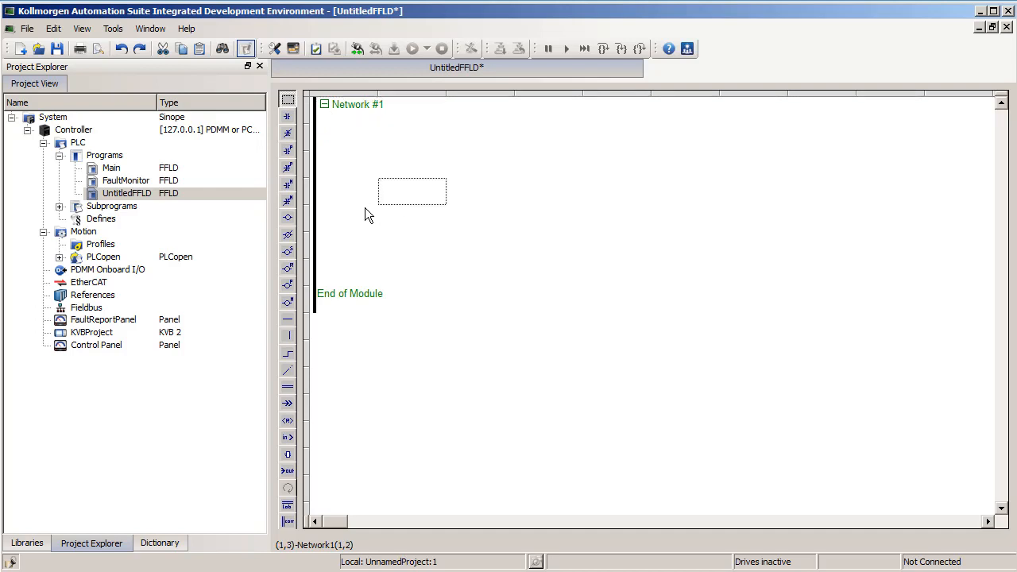
mouse_move(423, 229)
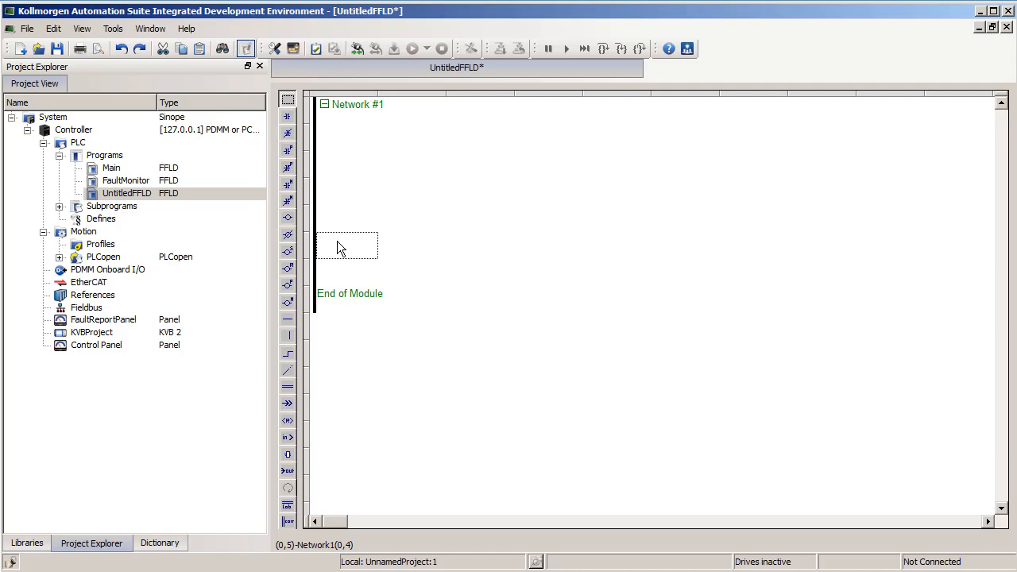
Insert Network #2 after Network #1 from the cell's context menu
right_click(347, 245)
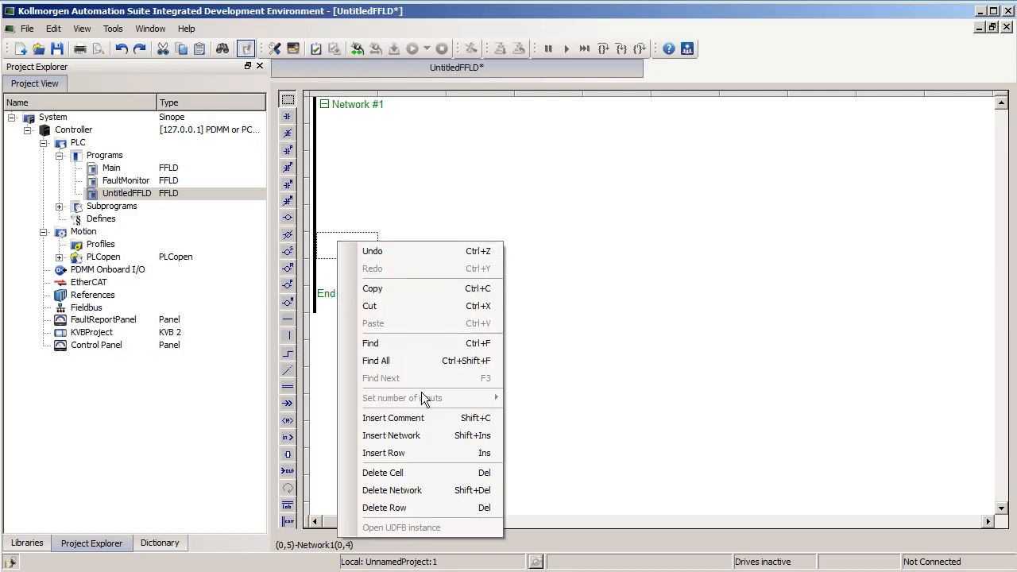
mouse_move(410, 436)
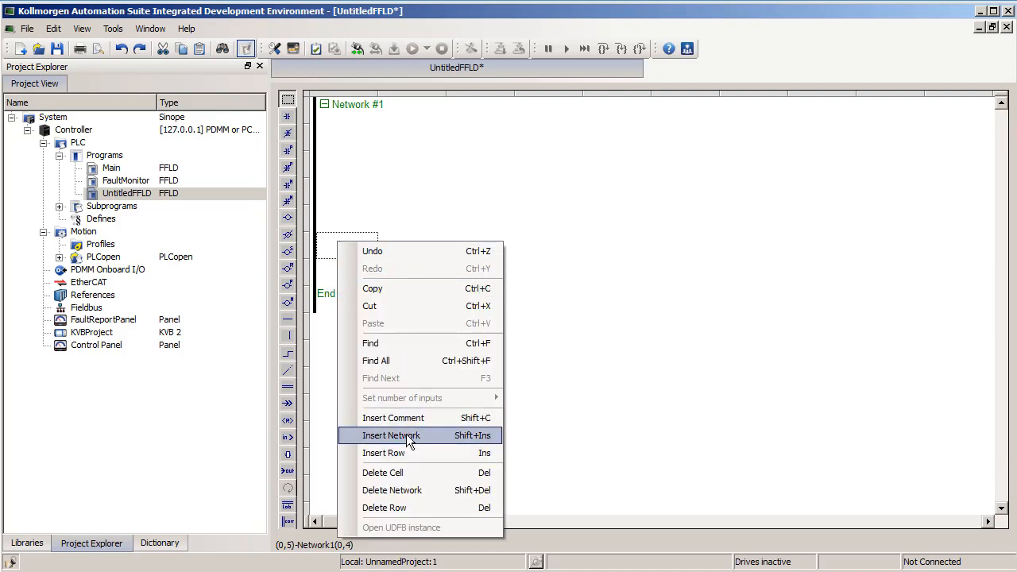
click(391, 435)
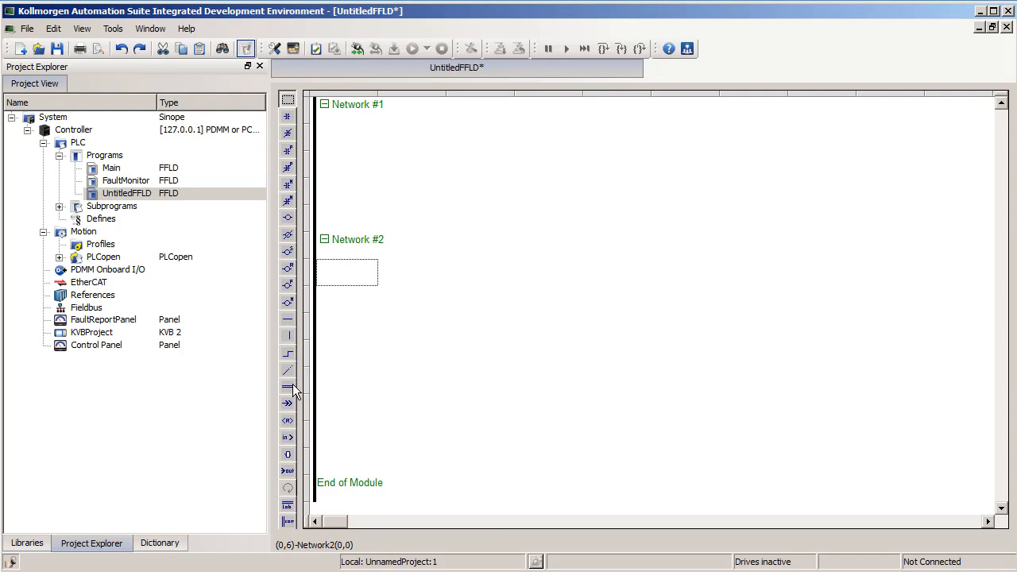
mouse_move(286, 387)
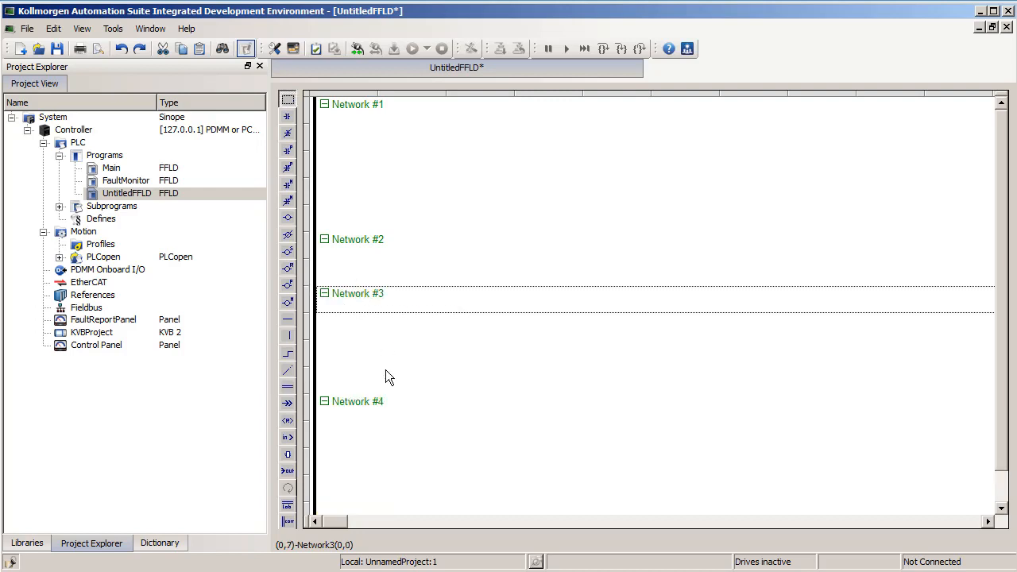
mouse_move(378, 305)
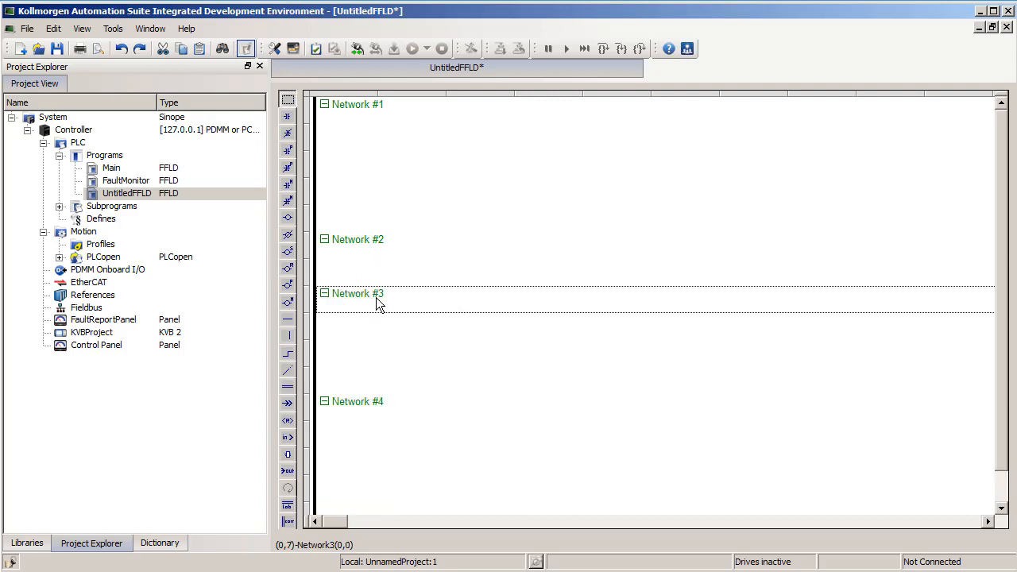
mouse_move(372, 312)
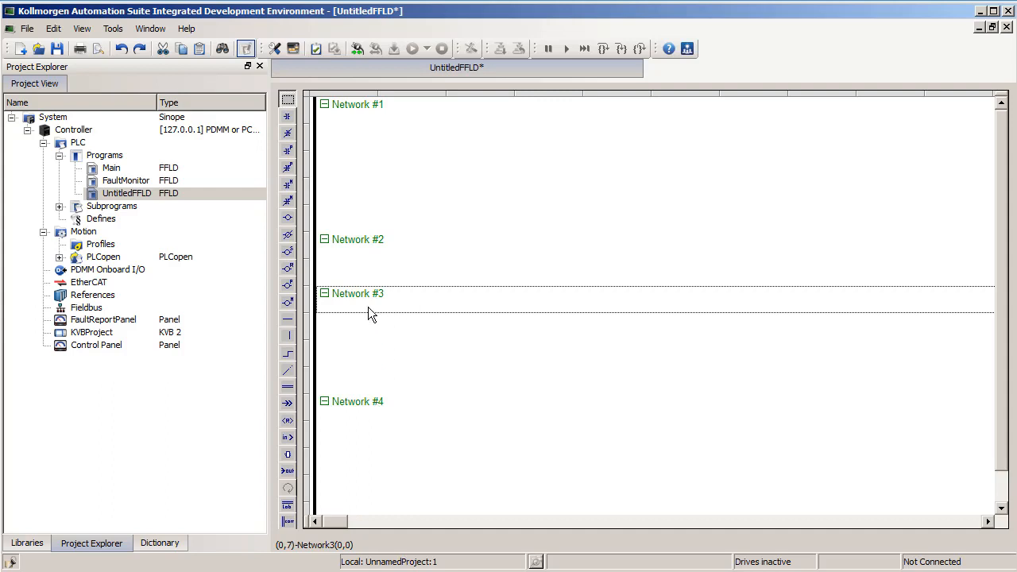
mouse_move(360, 325)
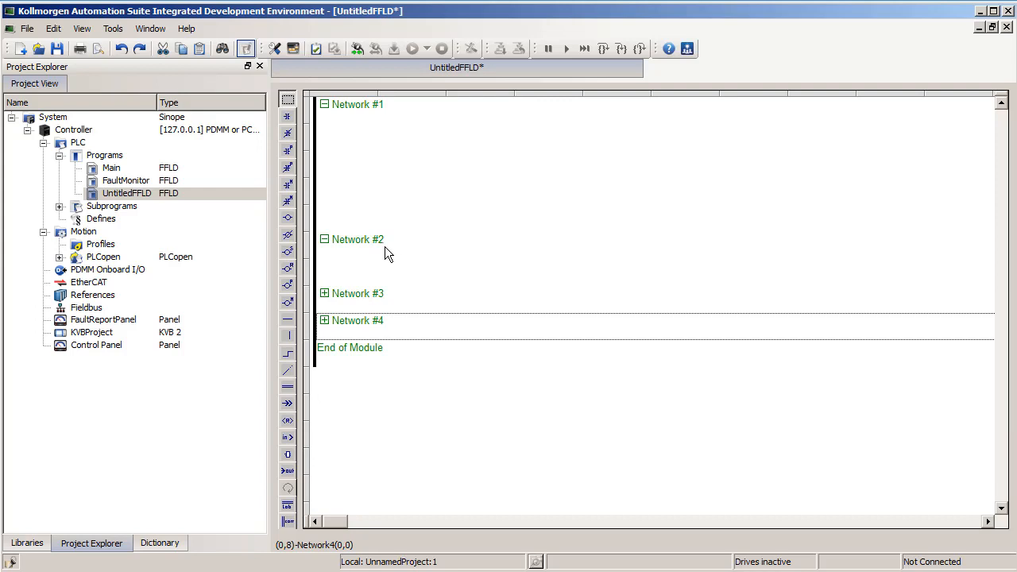
mouse_move(388, 253)
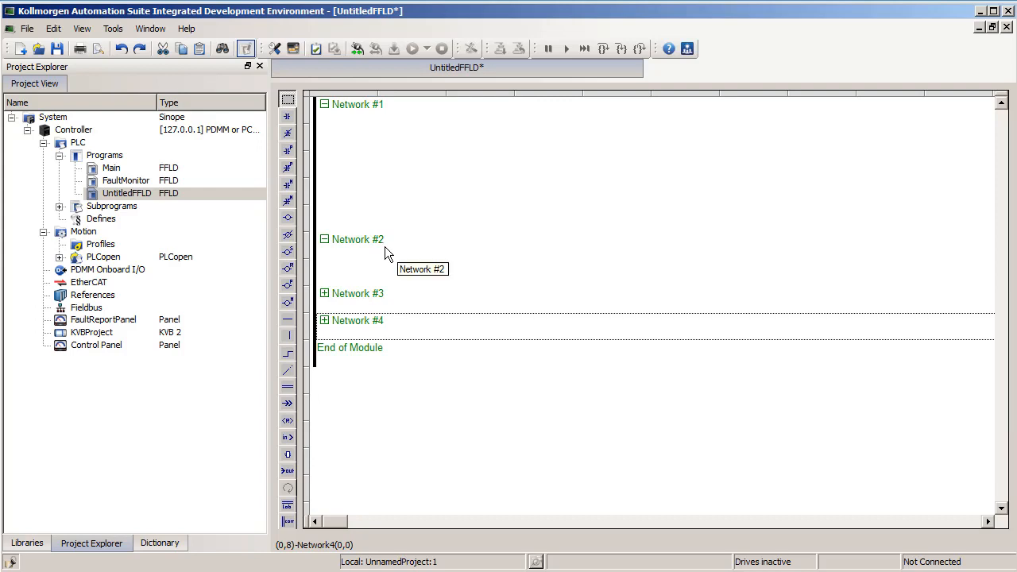
mouse_move(363, 114)
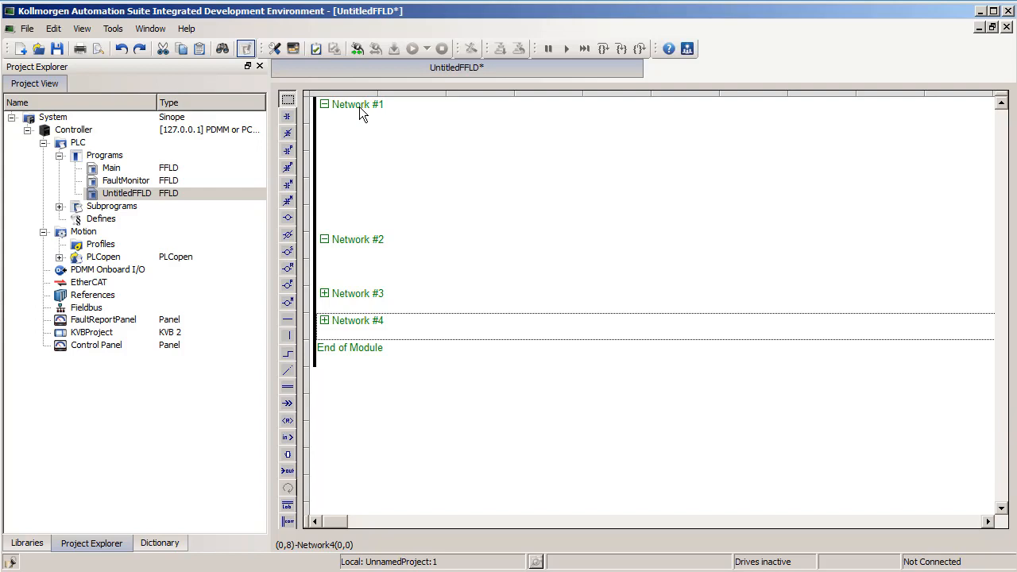
Give Network #1 the label LabelForNetwork1 and the comment 'Test comment1'
double_click(358, 105)
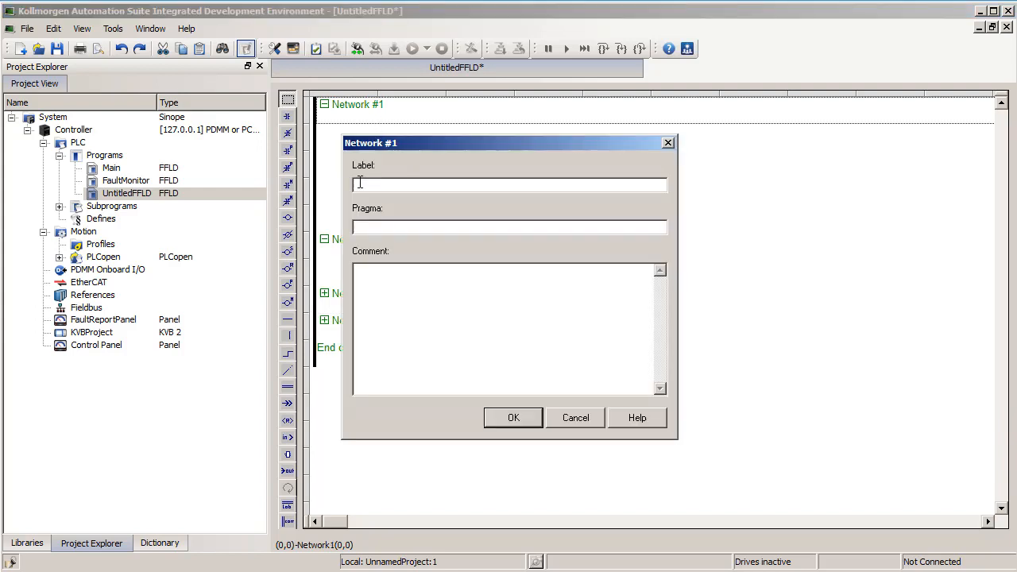
mouse_move(386, 184)
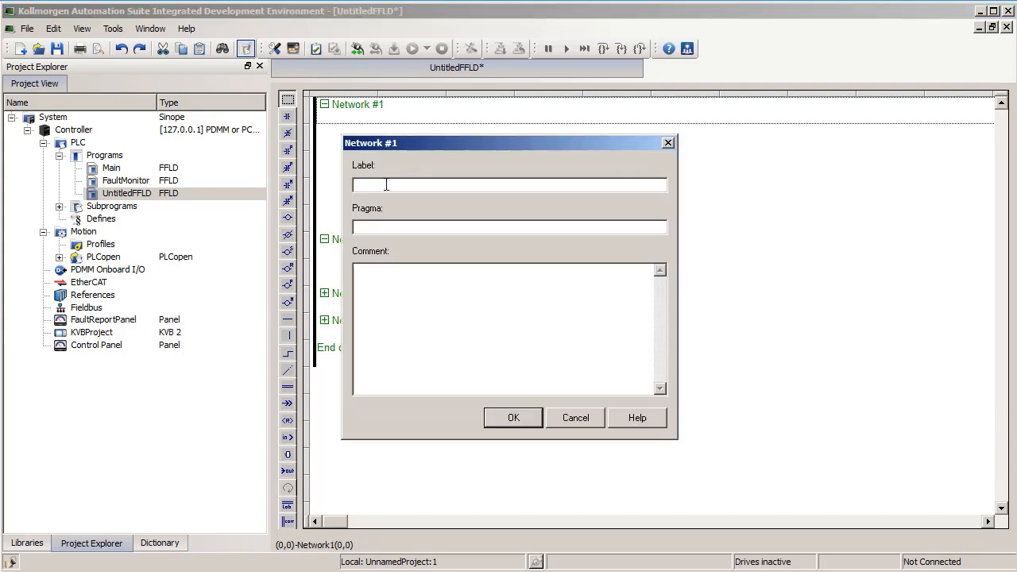
text(LabelForNetwork1)
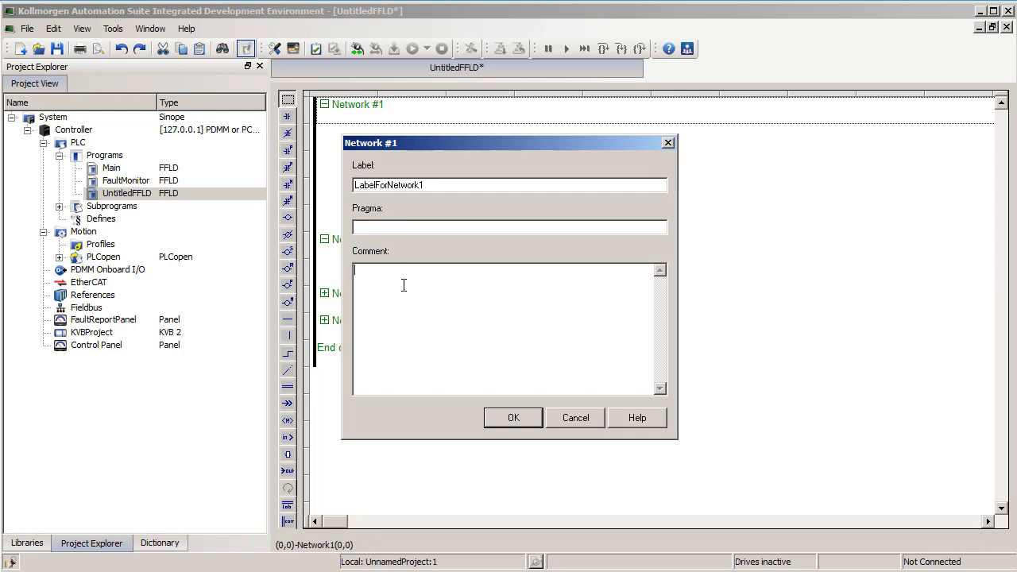
text(Test comment)
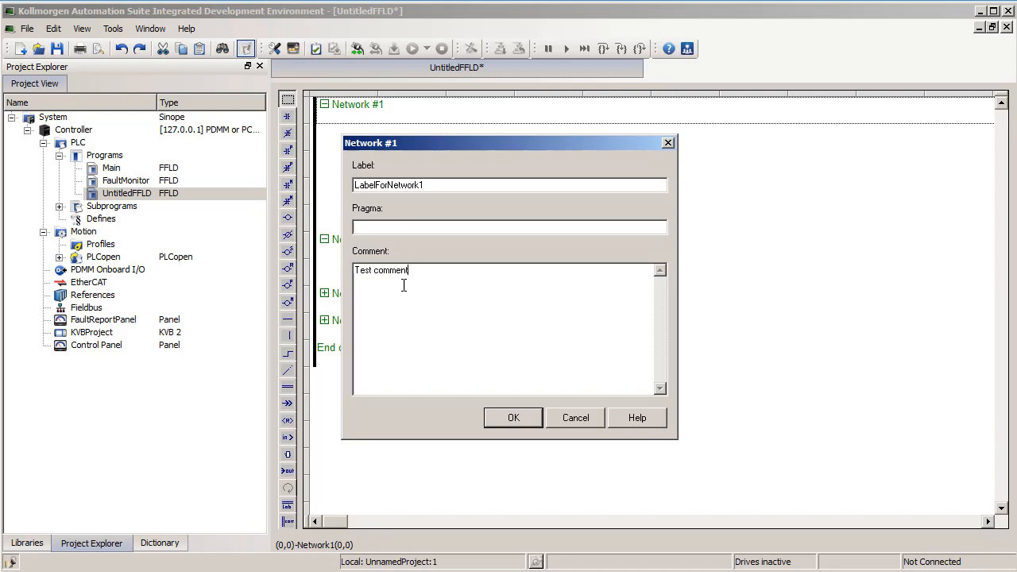
click(512, 417)
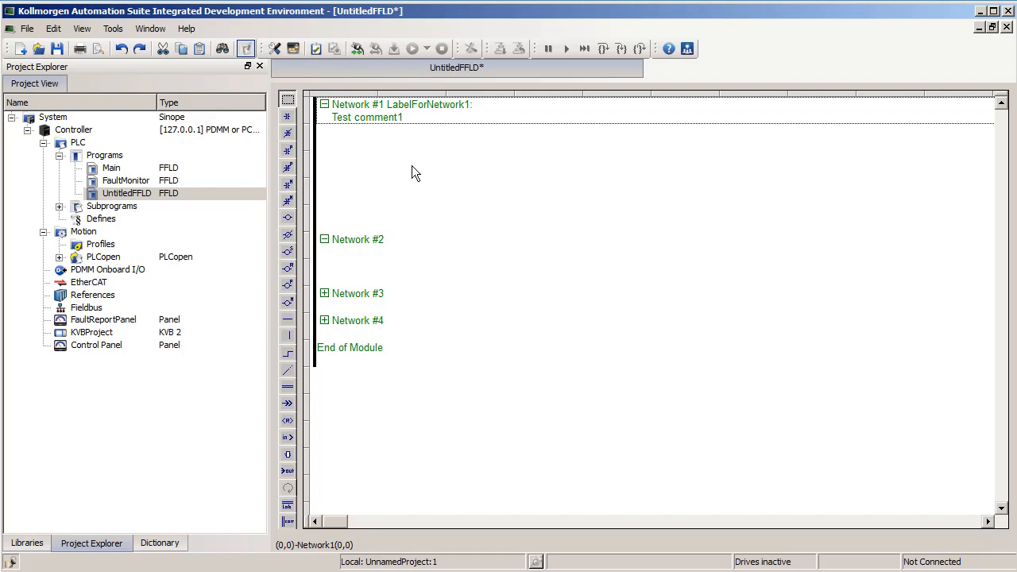
mouse_move(401, 210)
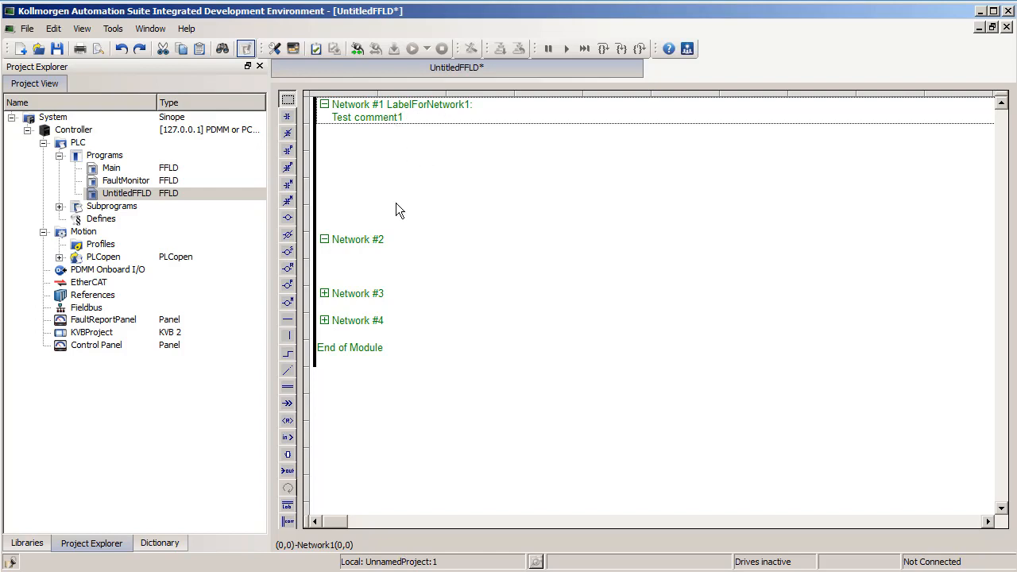
mouse_move(422, 264)
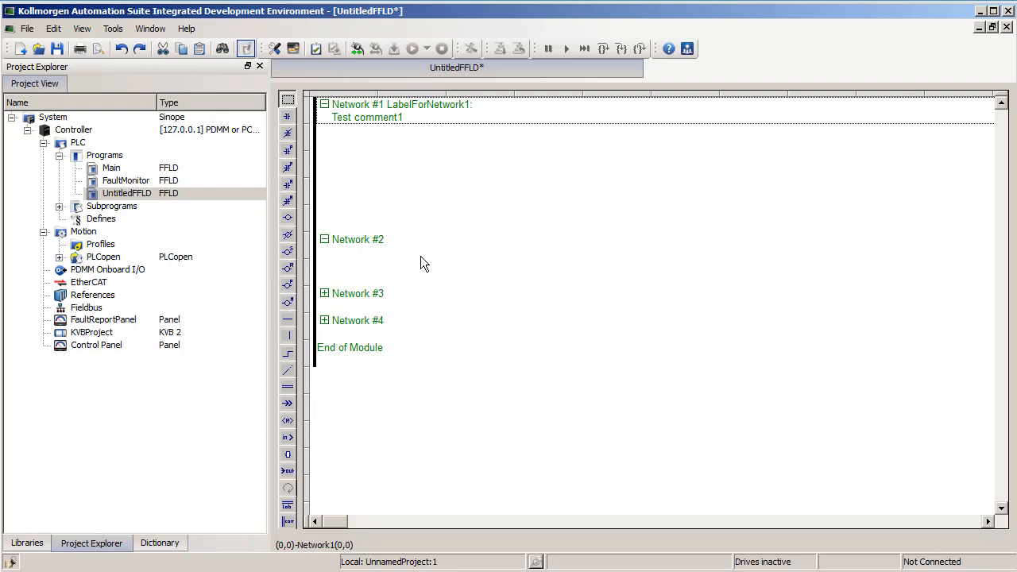
mouse_move(428, 287)
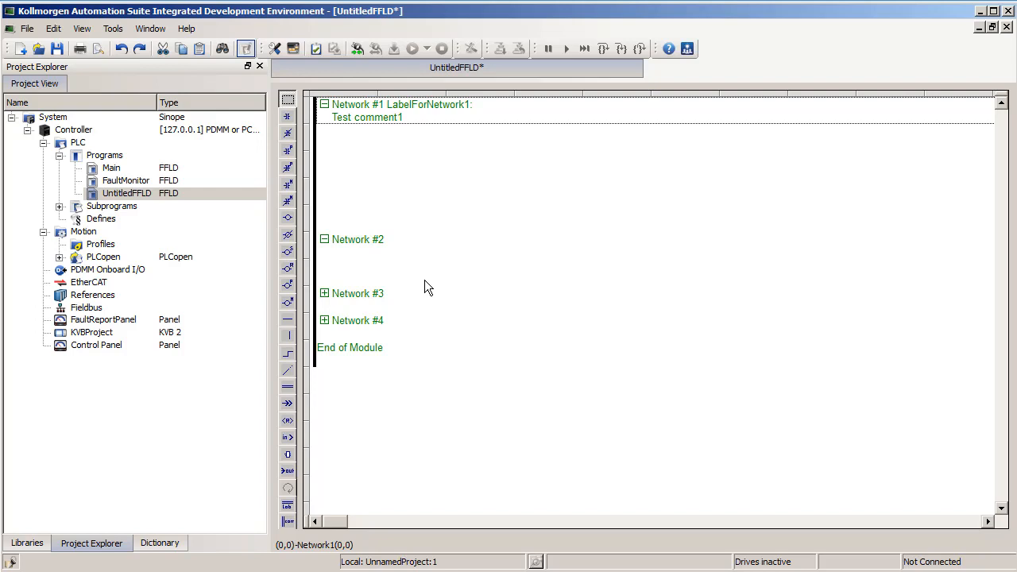
mouse_move(444, 239)
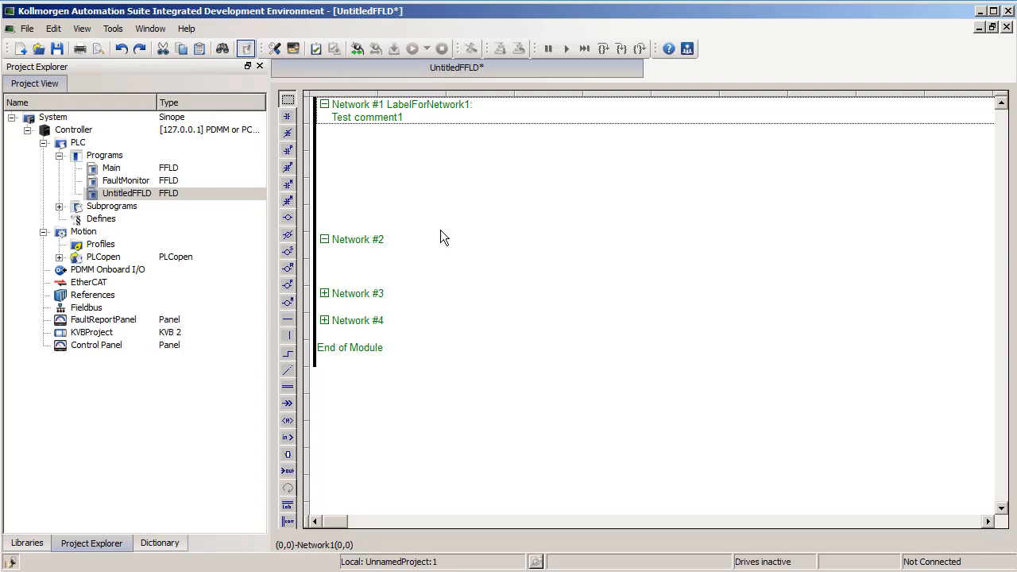
mouse_move(379, 248)
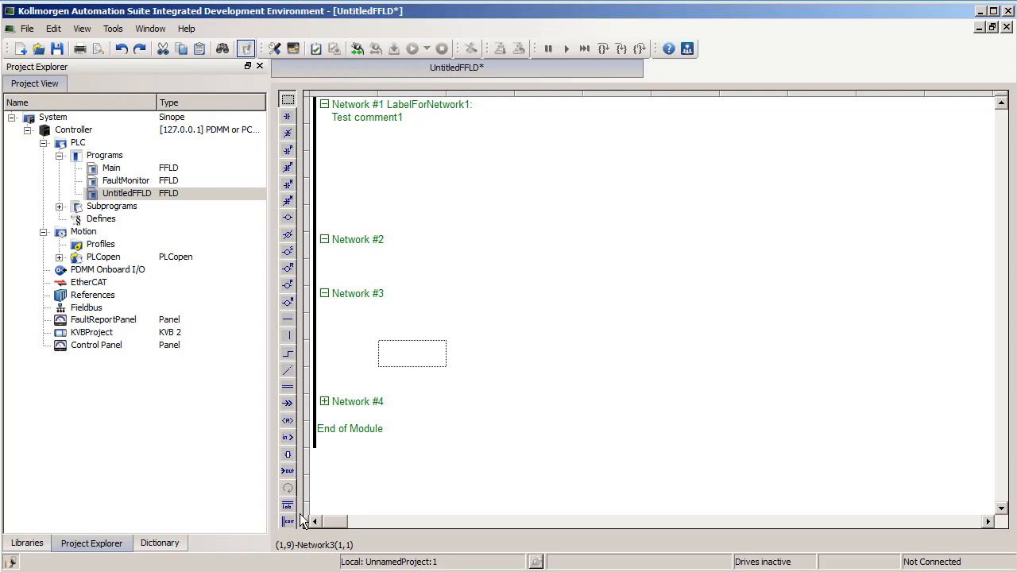
mouse_move(288, 522)
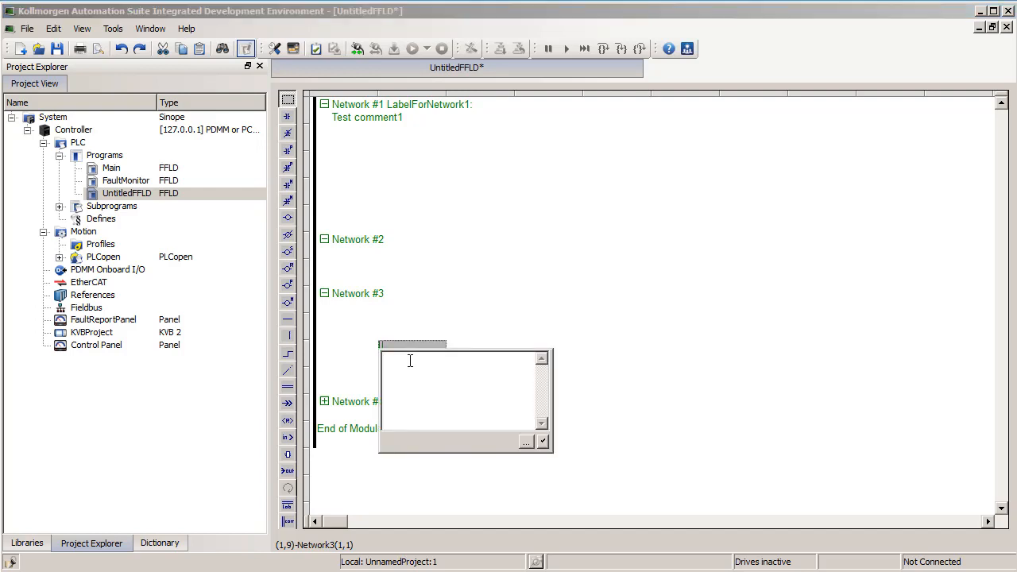
Enter 'Comment in a single cell' as the Network #3 cell comment and confirm it
text(Ciom)
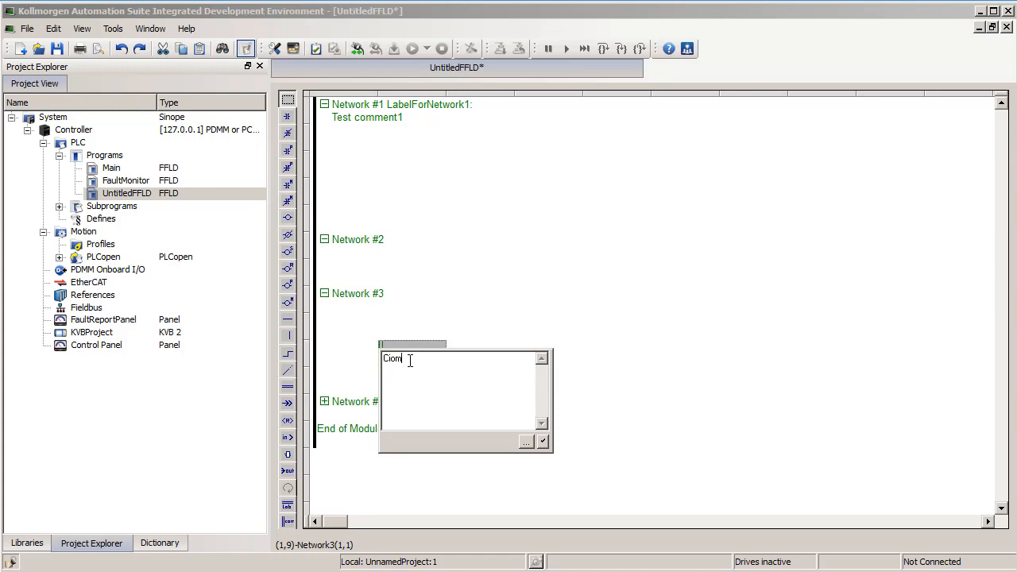
text(Comment in)
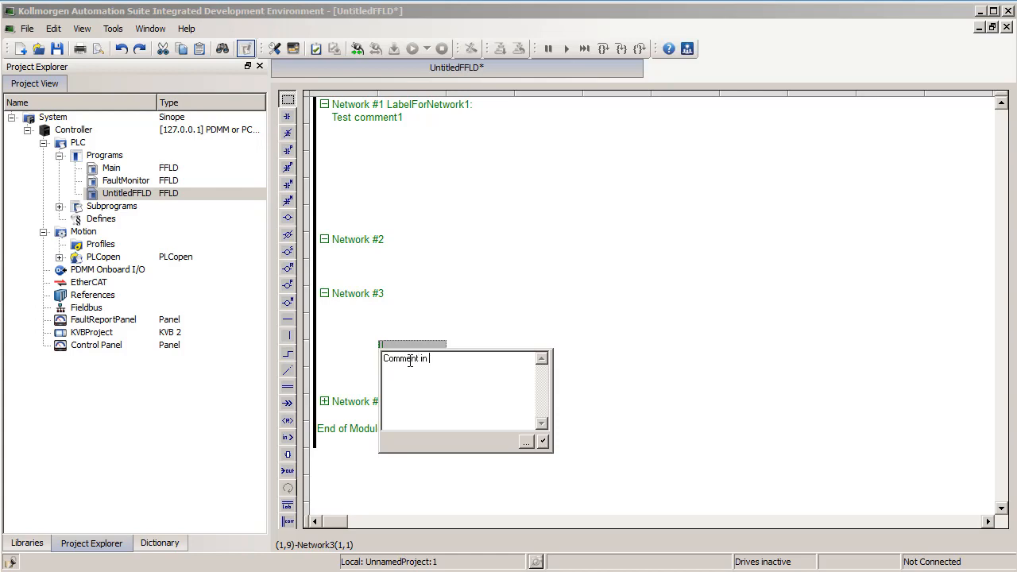
text(a single cell)
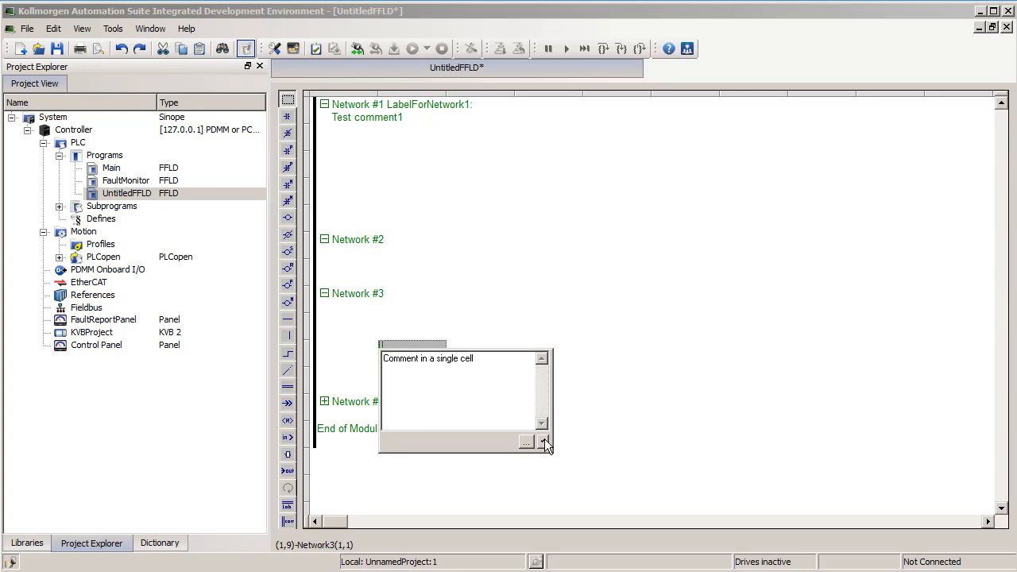
click(547, 442)
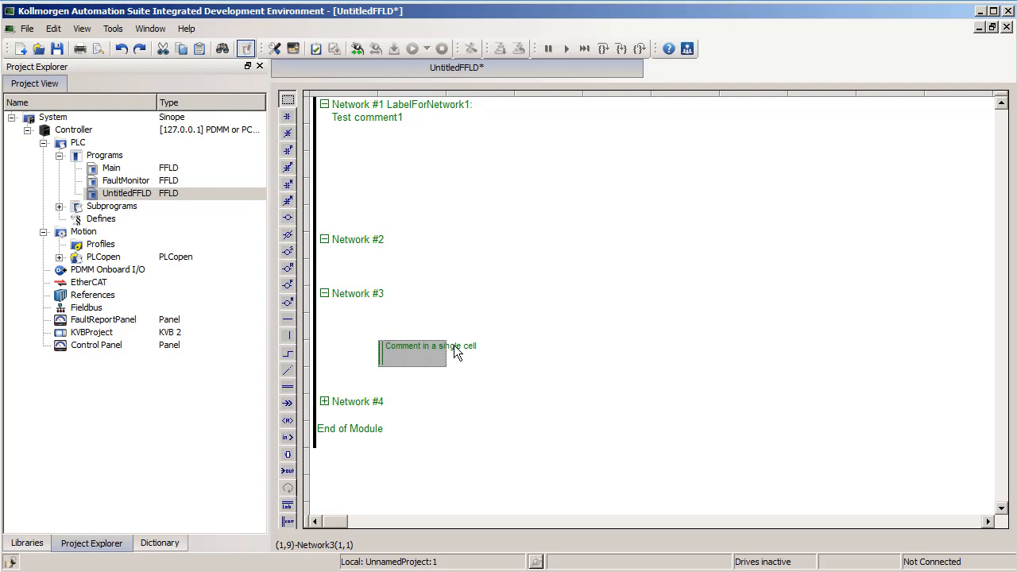
click(484, 353)
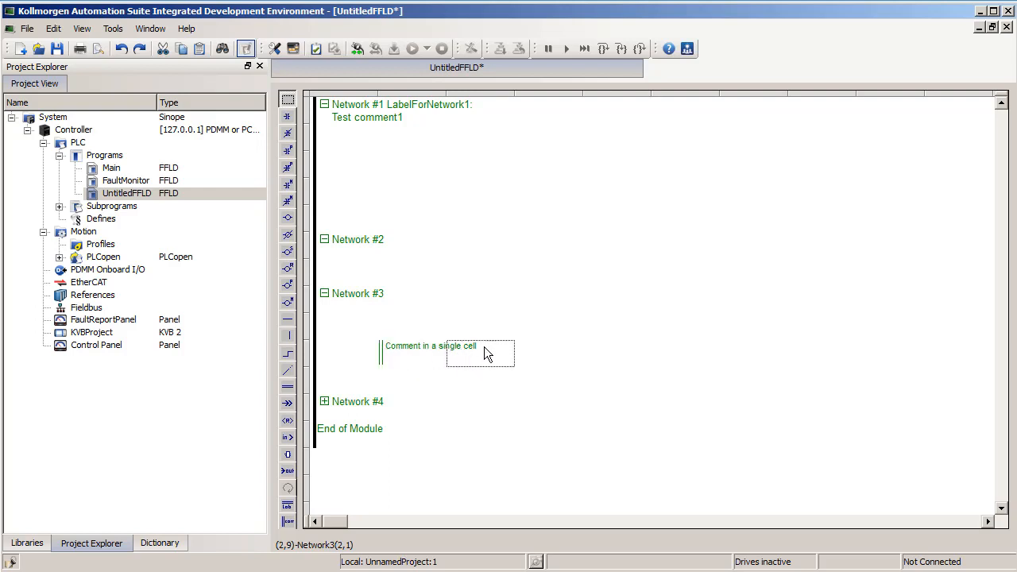
mouse_move(470, 358)
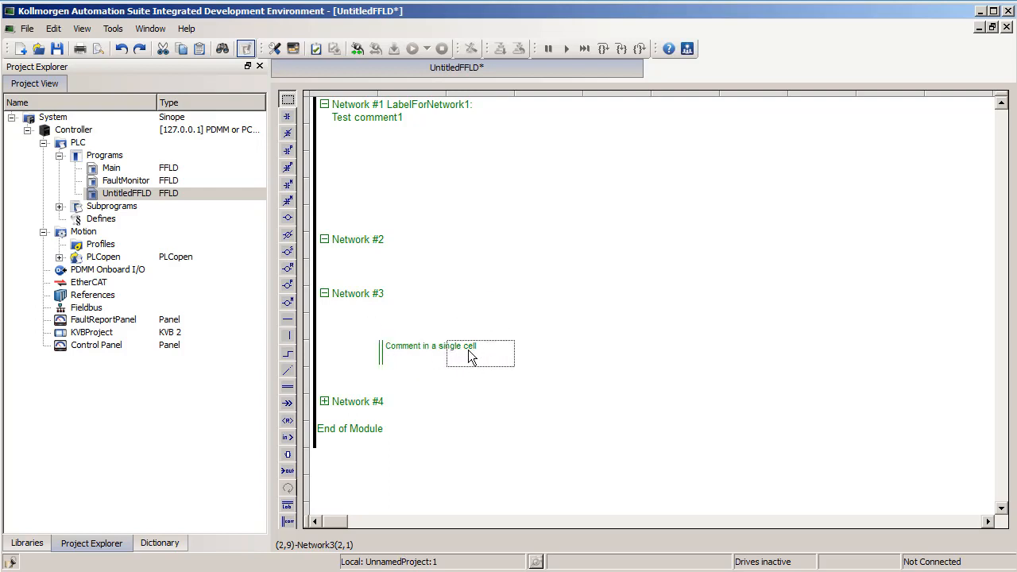
mouse_move(443, 359)
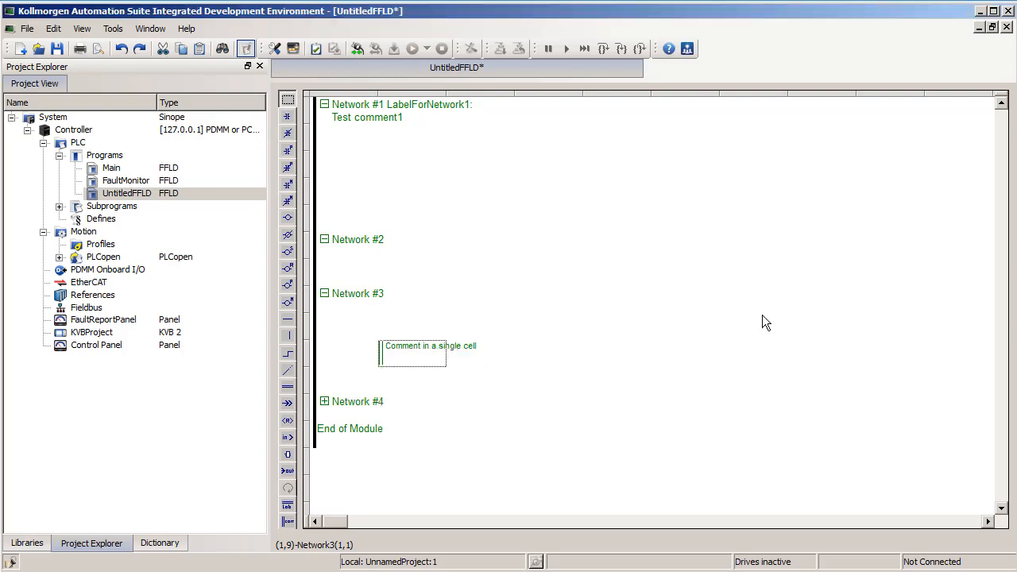
click(347, 137)
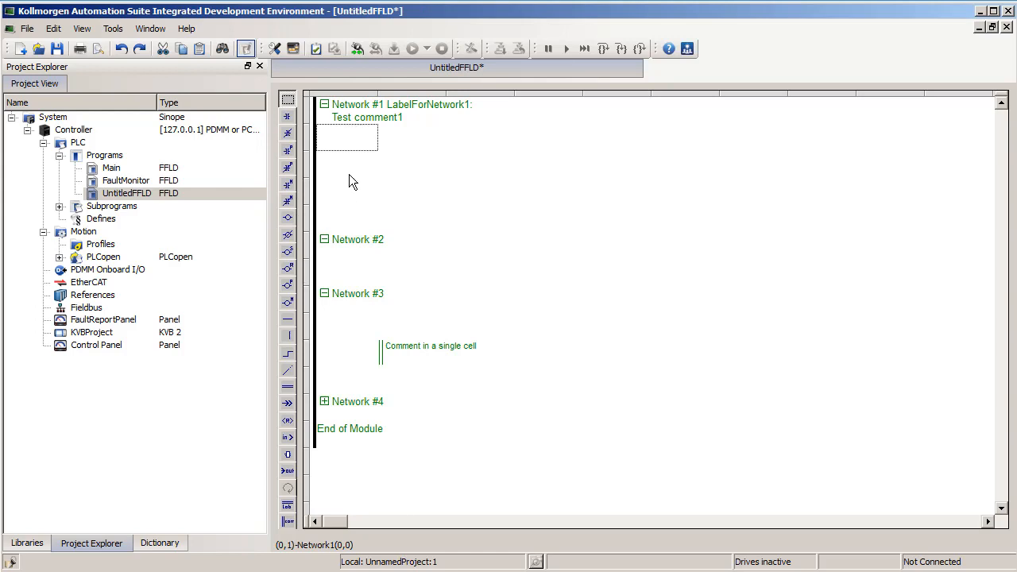
mouse_move(294, 121)
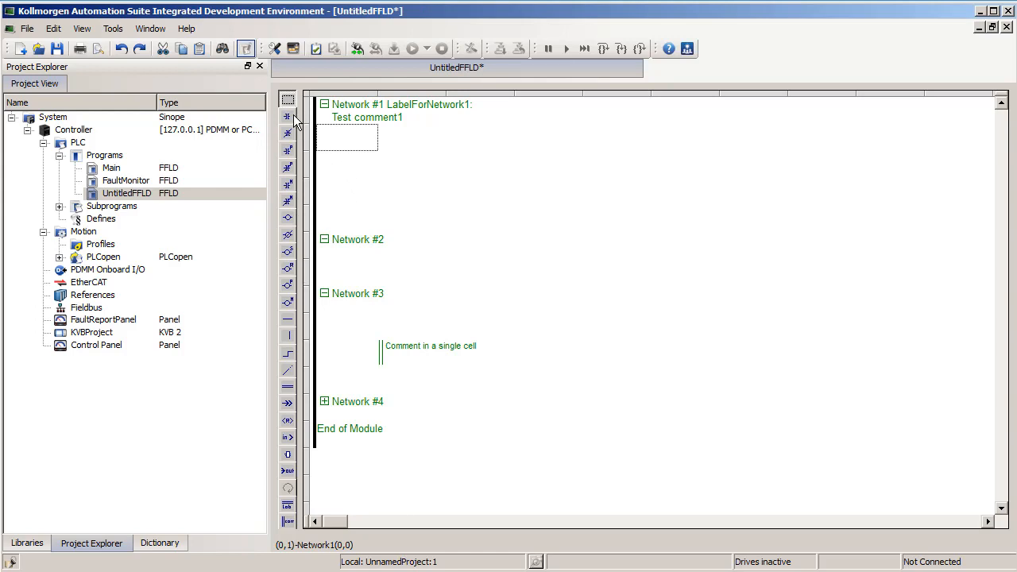
mouse_move(286, 116)
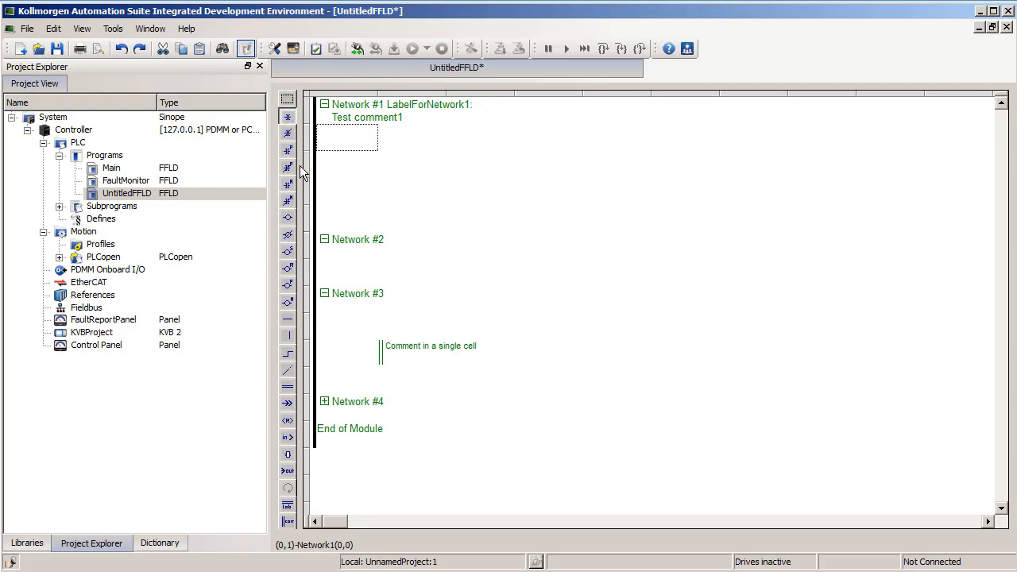
mouse_move(287, 118)
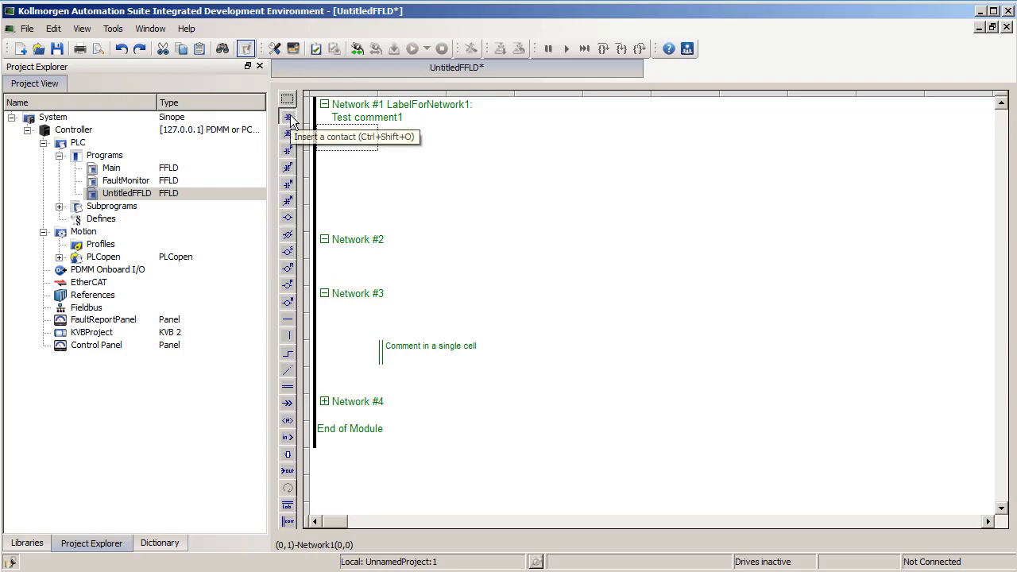
mouse_move(326, 146)
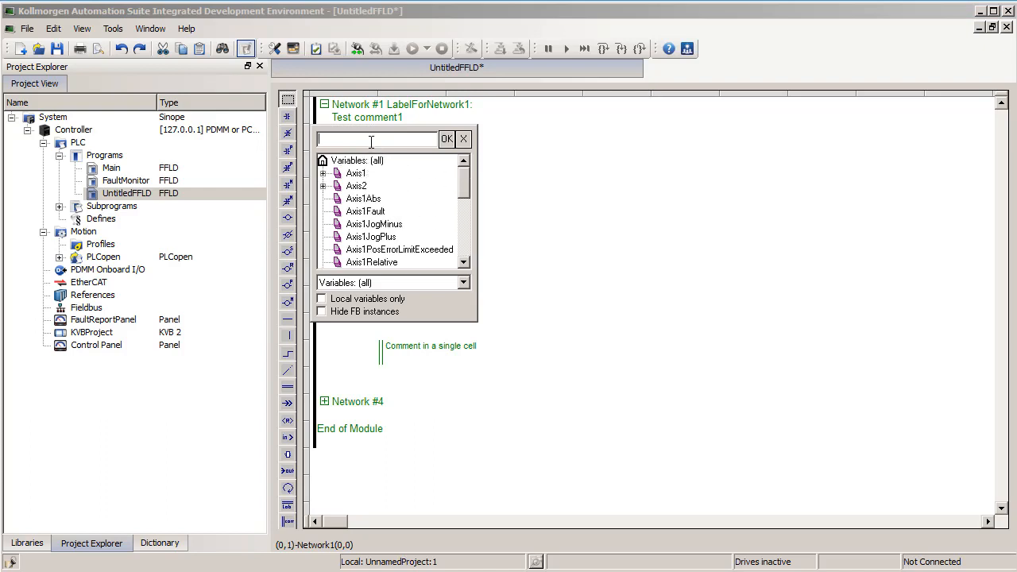
Bind the contact to NewVarible and declare it as a new BOOL variable
text(NewVarib)
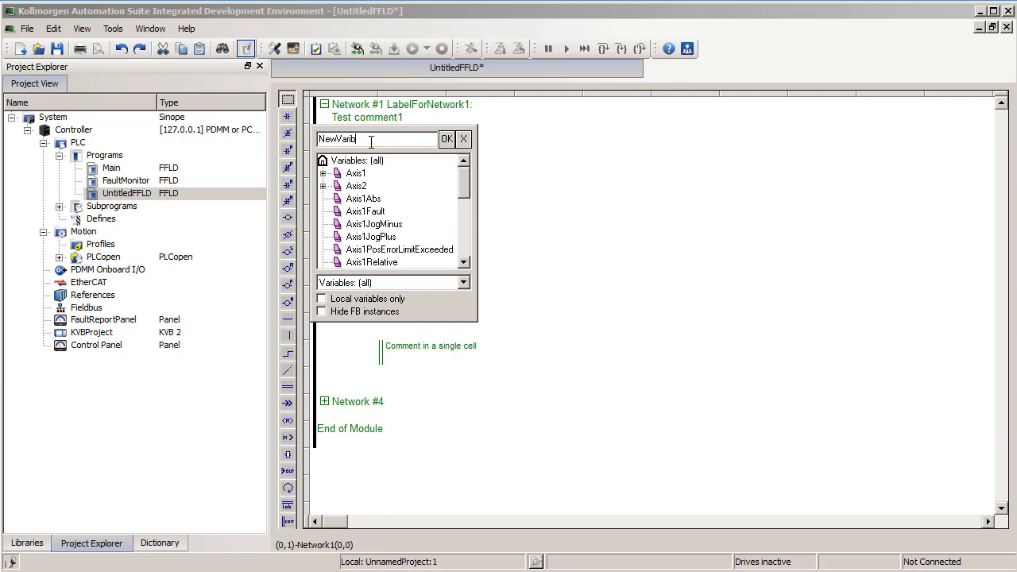
click(448, 140)
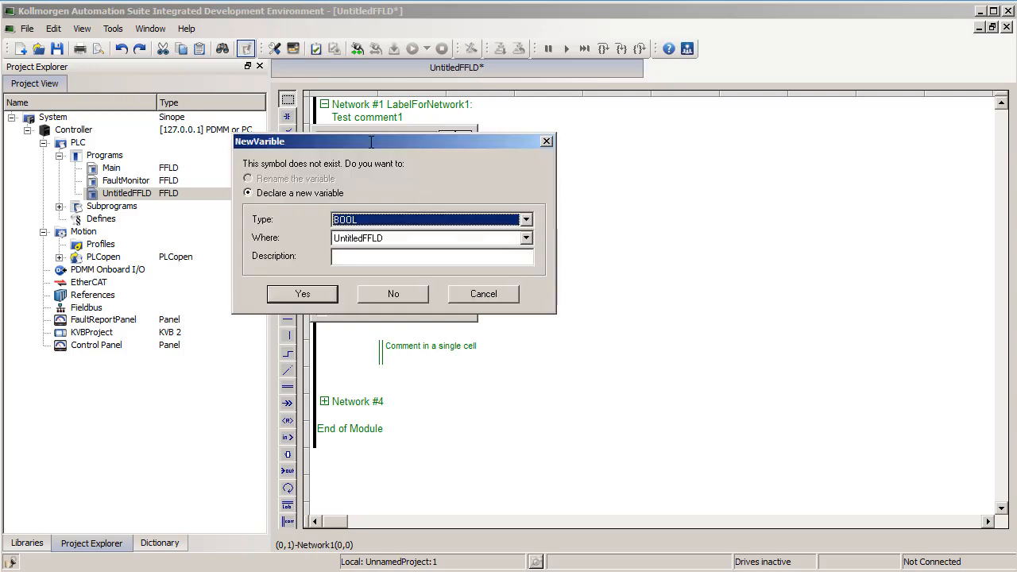
mouse_move(375, 184)
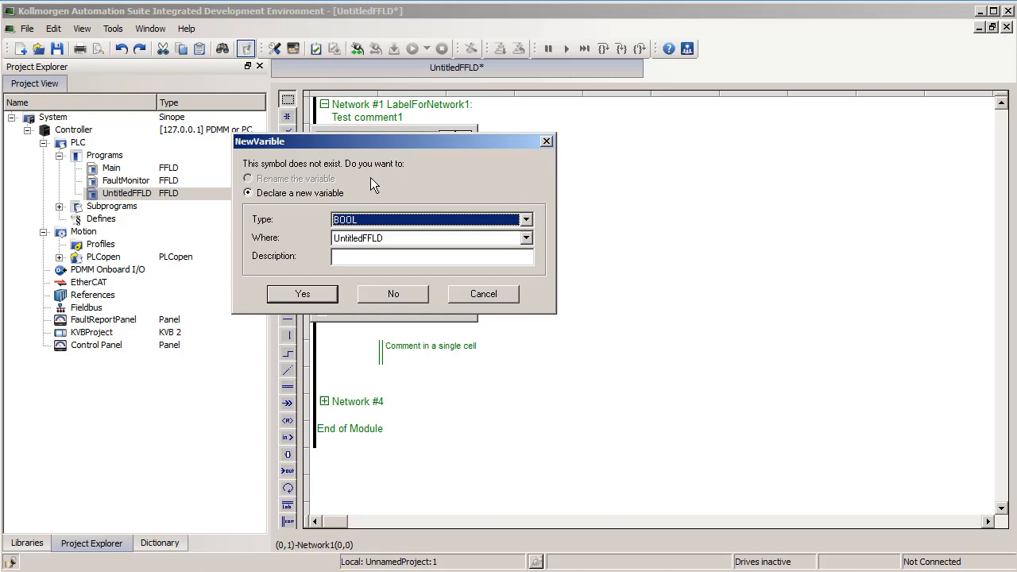
mouse_move(384, 188)
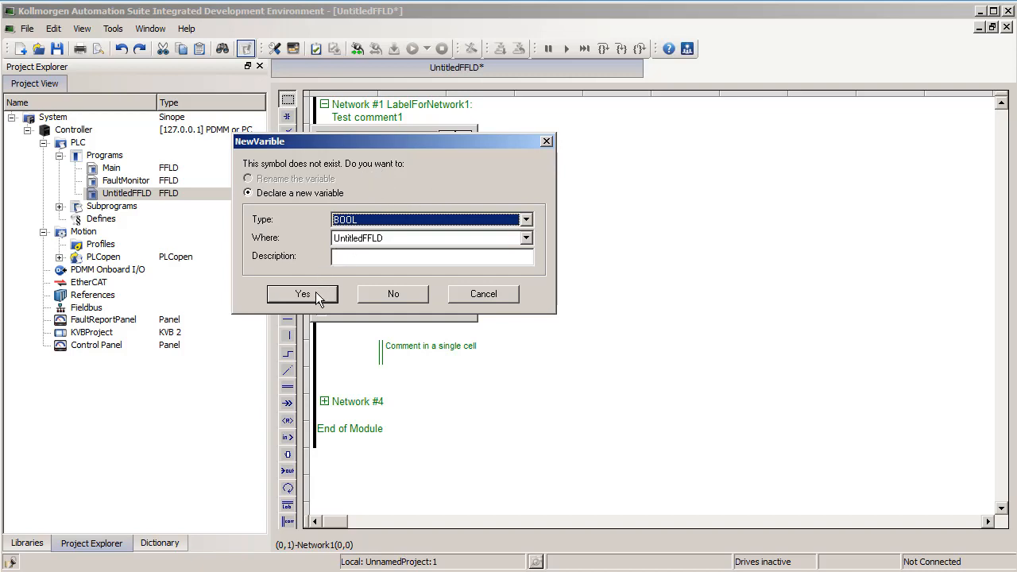
click(302, 293)
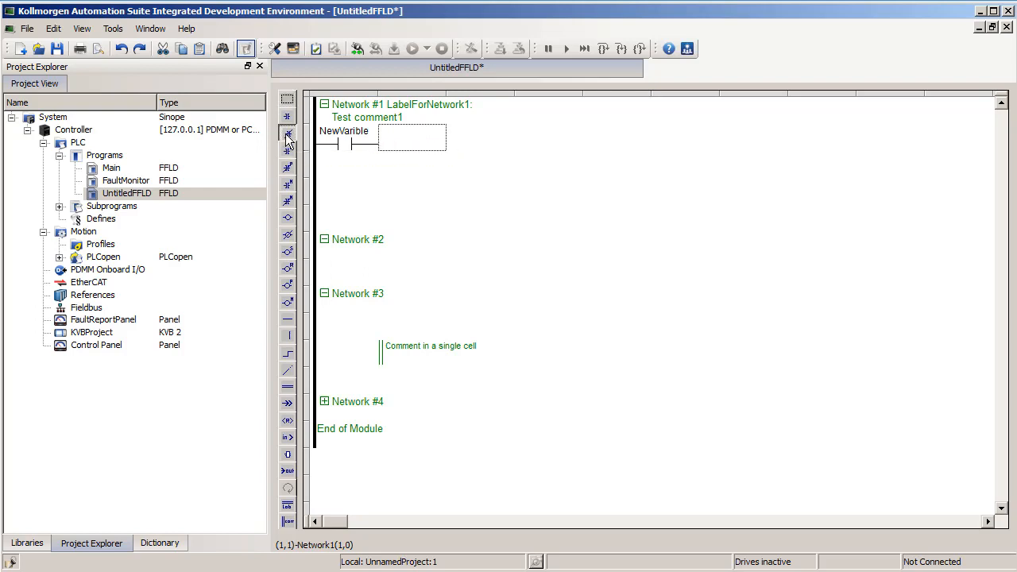
mouse_move(288, 149)
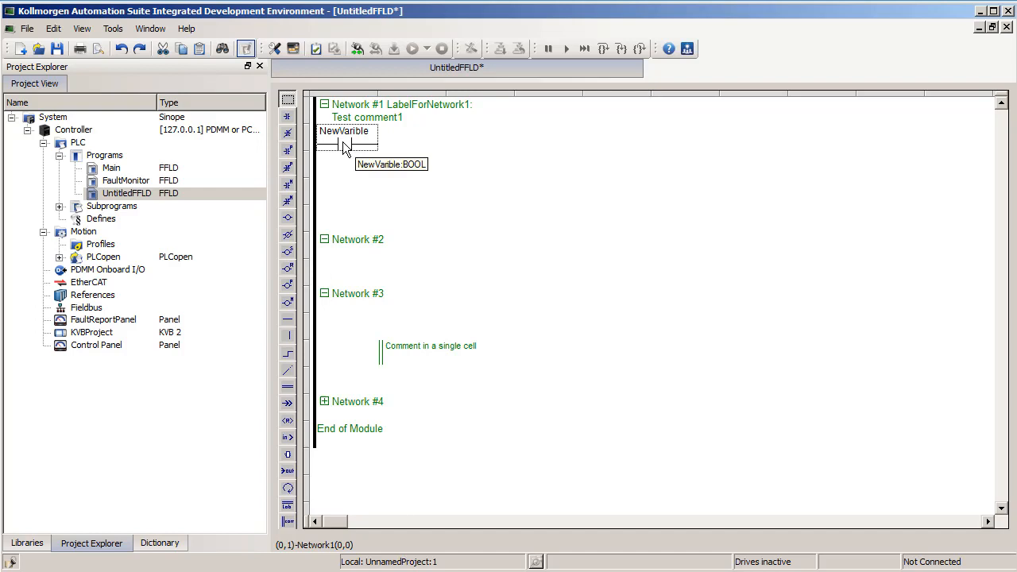
mouse_move(348, 150)
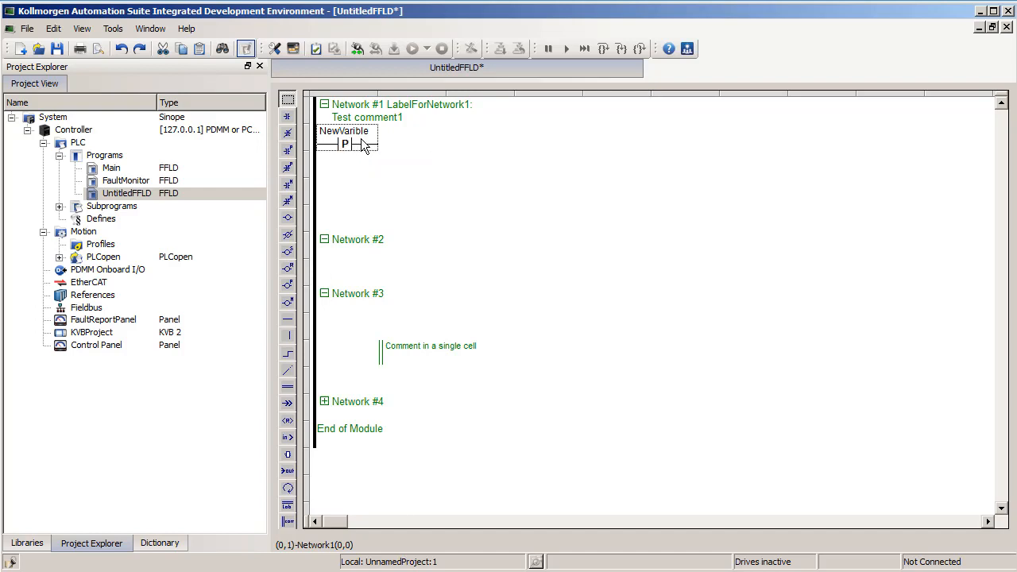
mouse_move(362, 145)
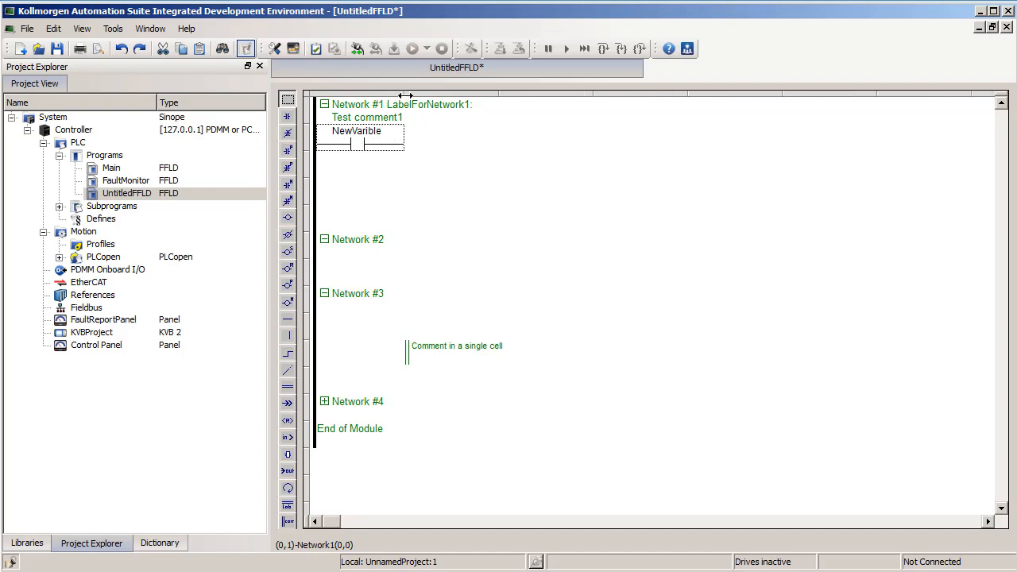
mouse_move(390, 145)
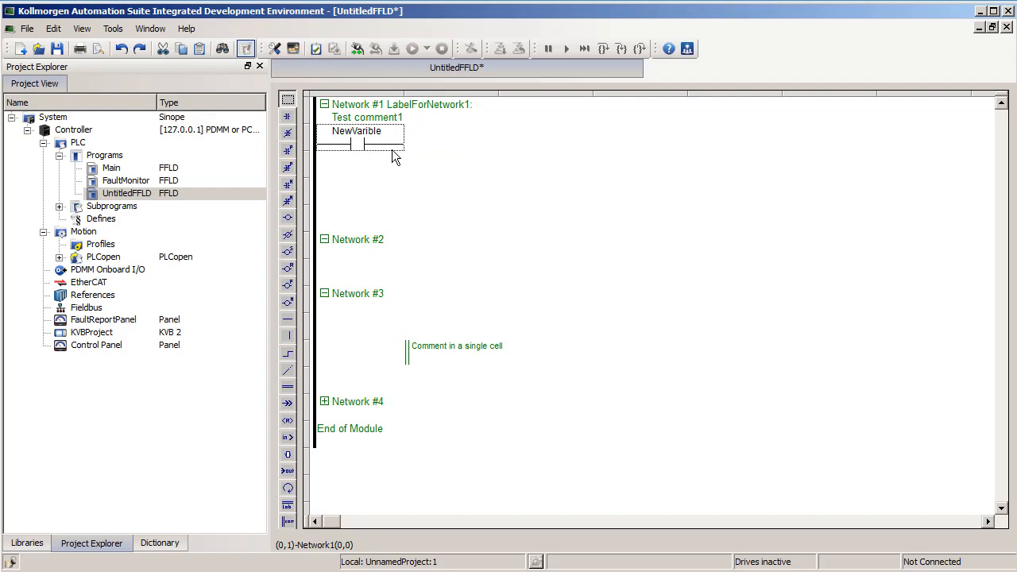
mouse_move(379, 150)
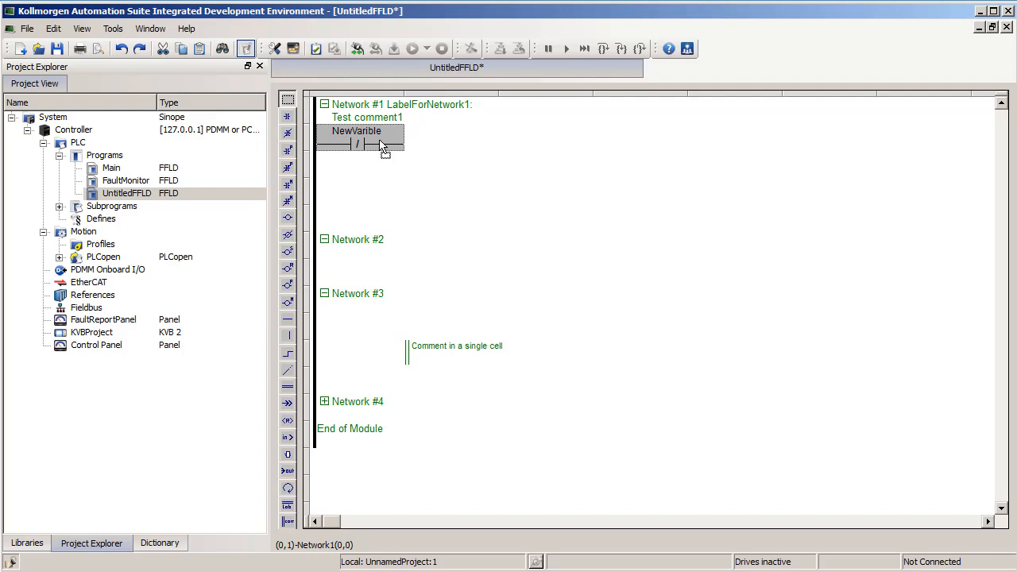
mouse_move(399, 148)
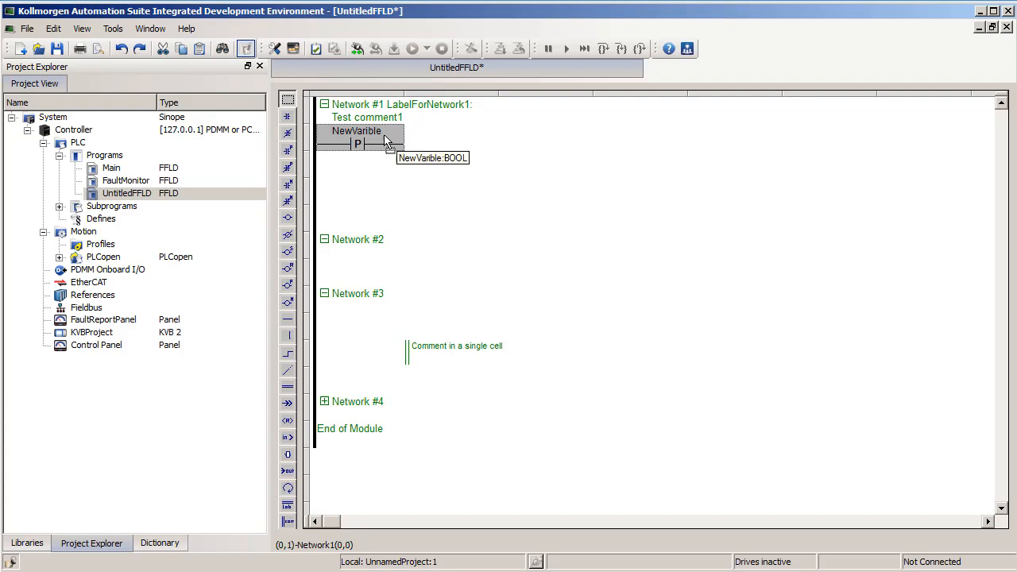
mouse_move(380, 151)
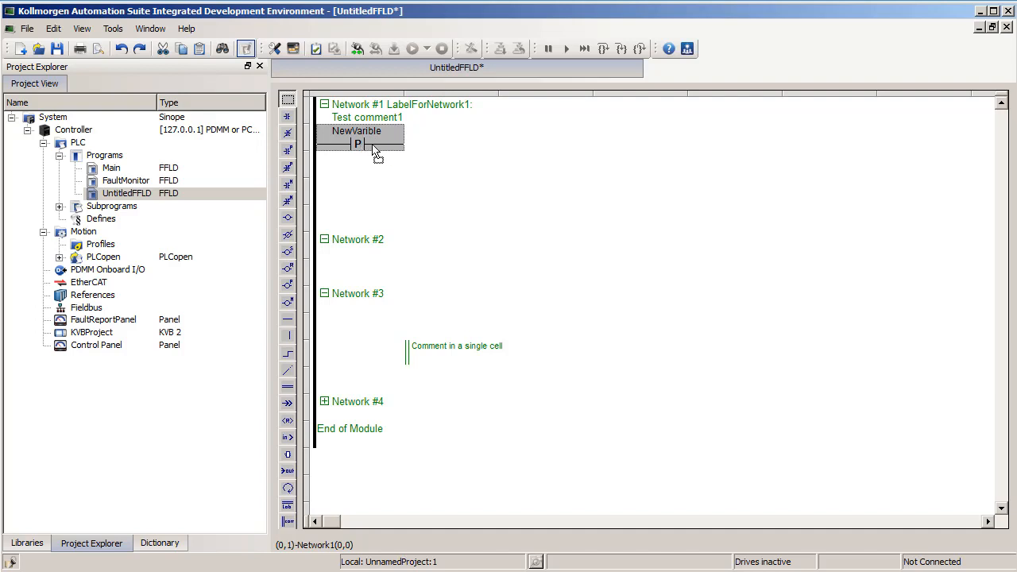
mouse_move(389, 143)
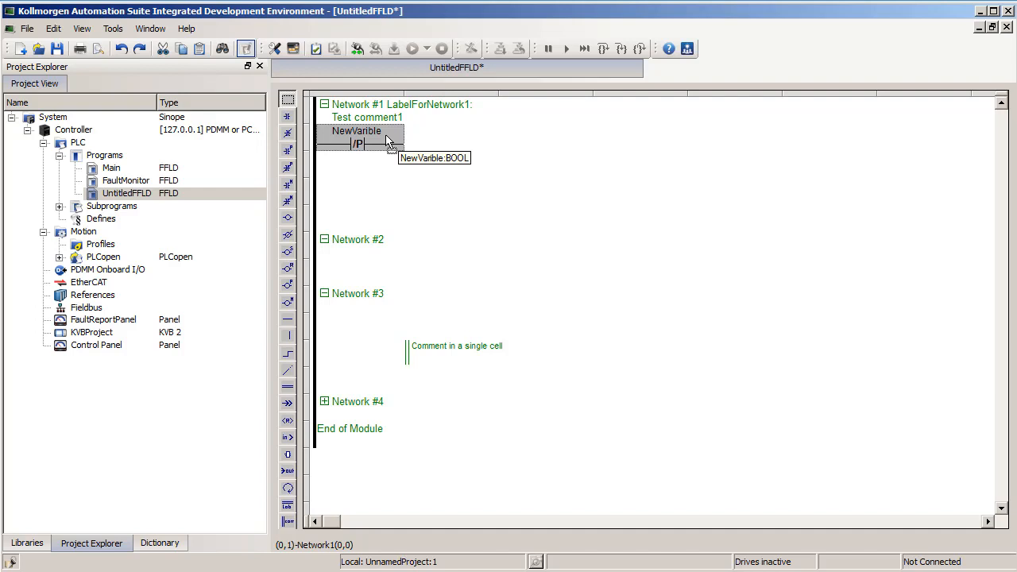
mouse_move(397, 145)
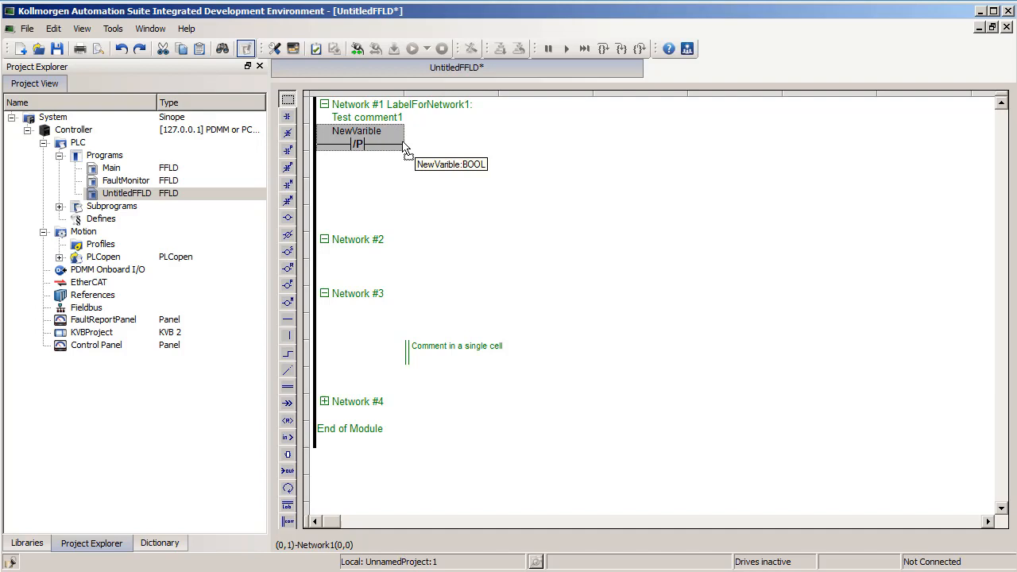
mouse_move(394, 149)
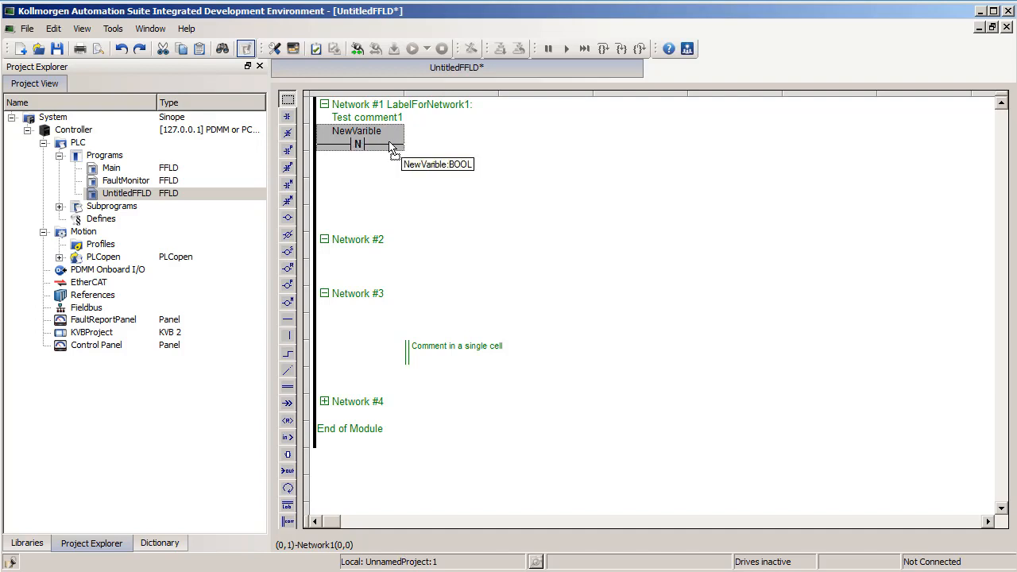
mouse_move(384, 140)
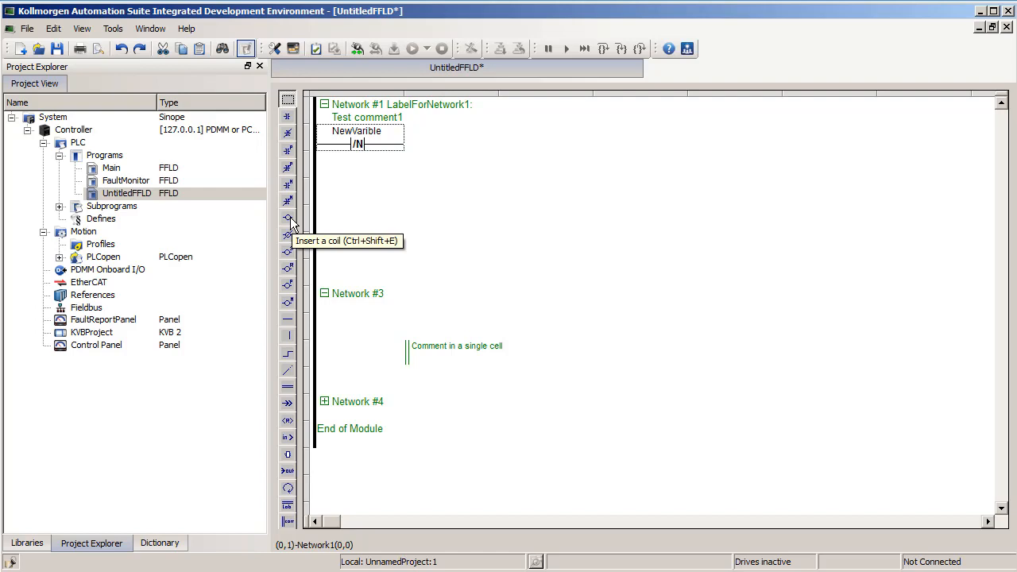
mouse_move(289, 262)
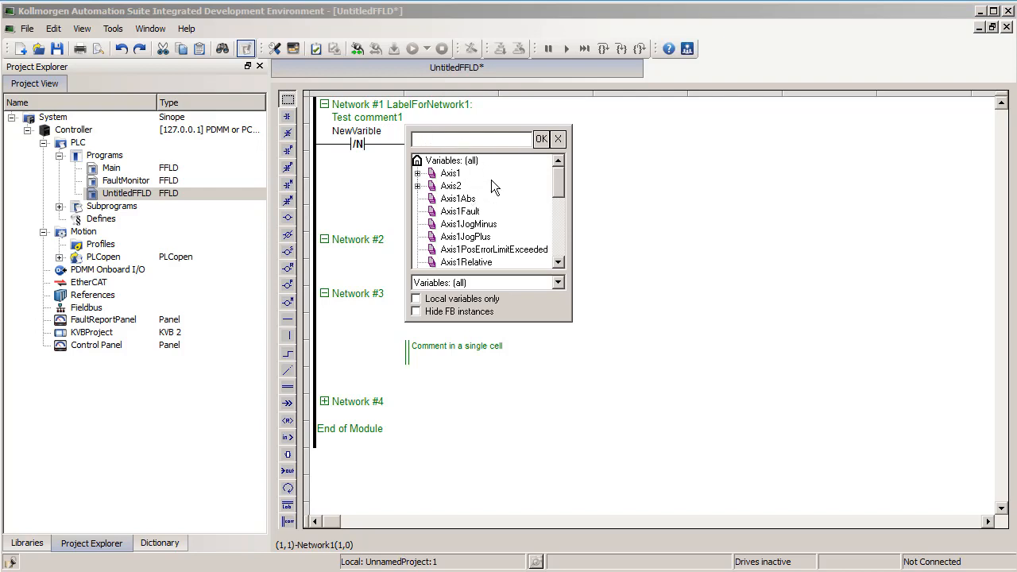
mouse_move(512, 188)
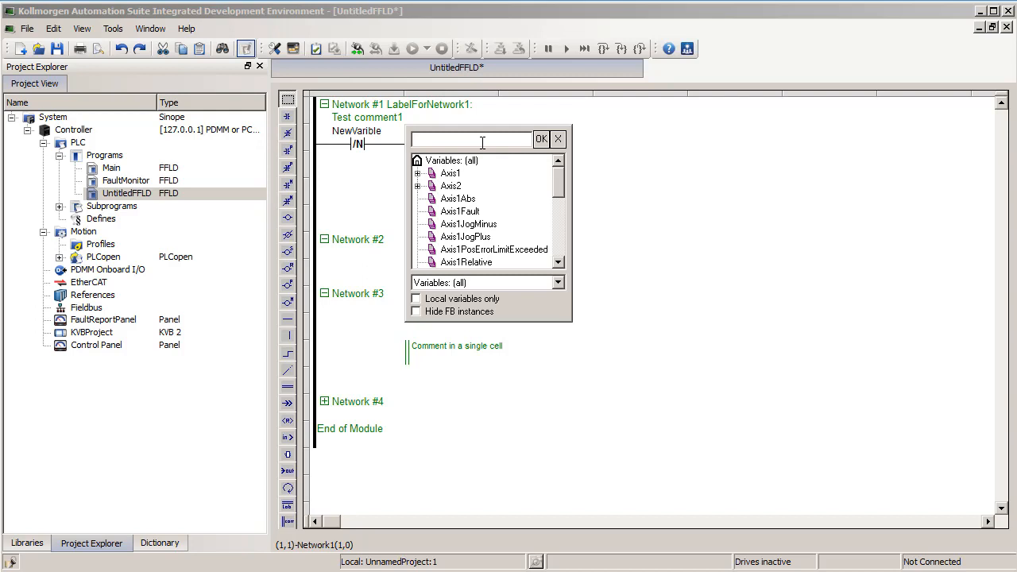
Bind the coil to NewCoilVar and declare it as a new BOOL variable
text(NewVariable)
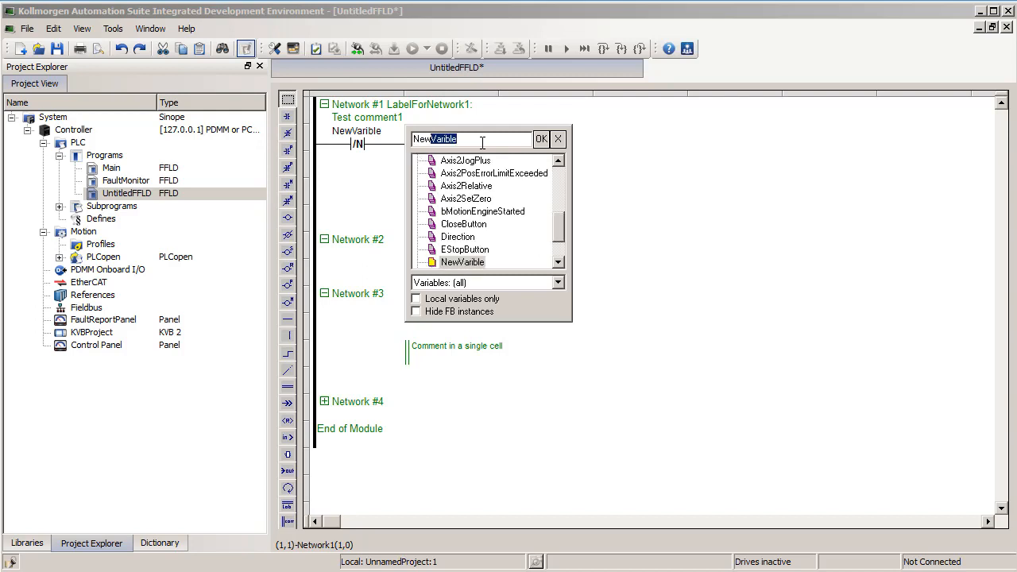
click(541, 139)
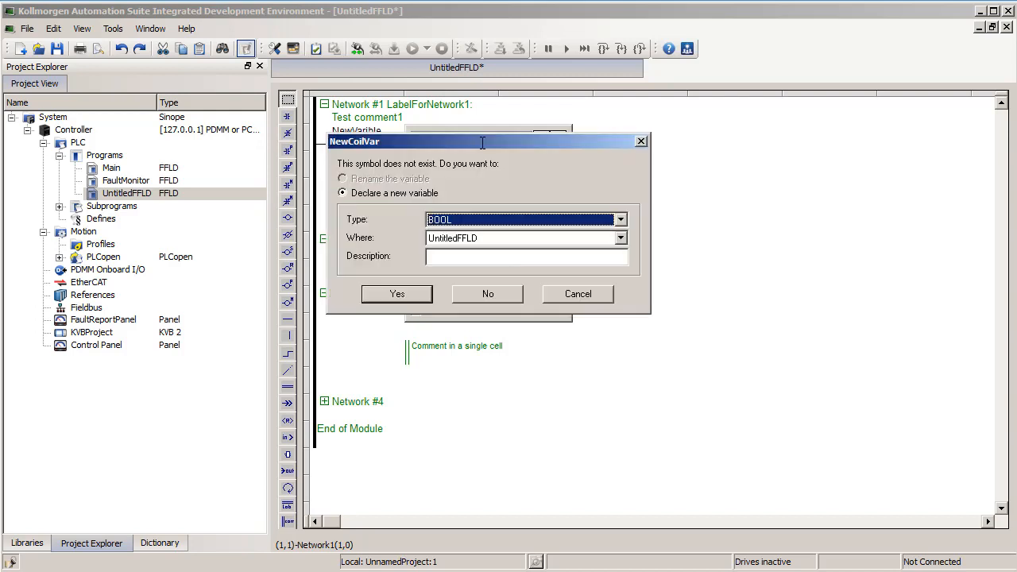
click(396, 292)
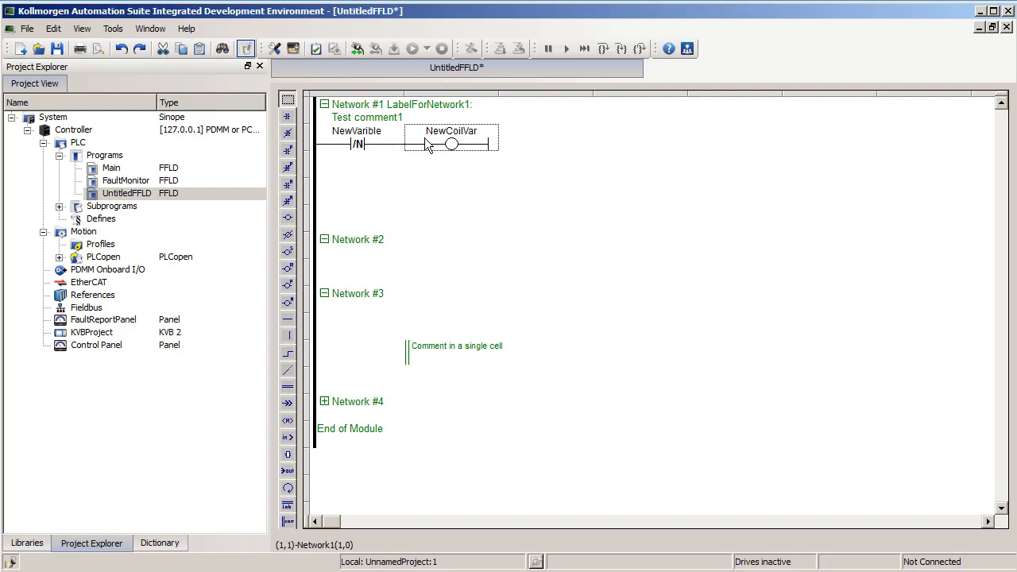
mouse_move(452, 143)
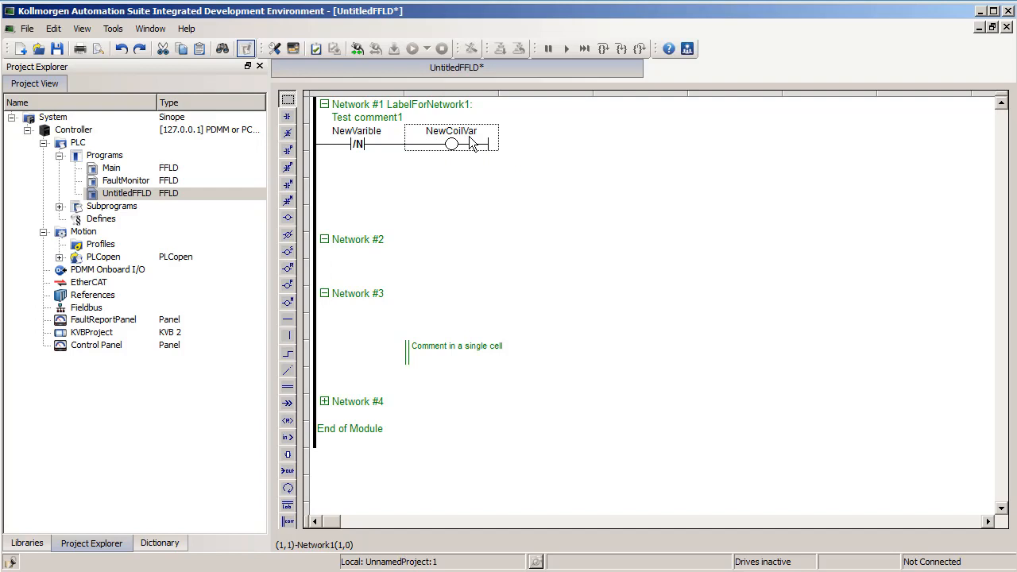
mouse_move(480, 149)
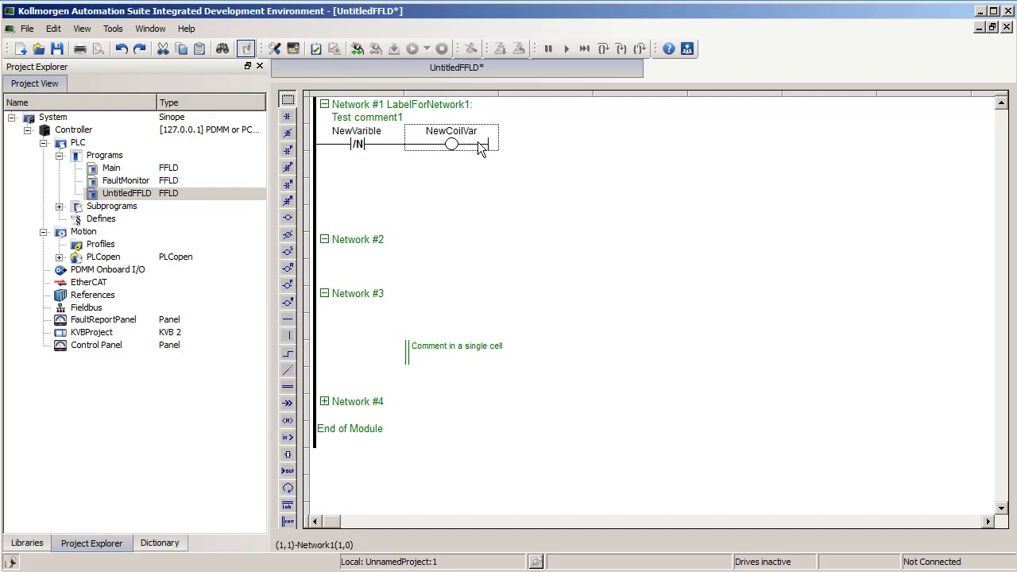
mouse_move(480, 146)
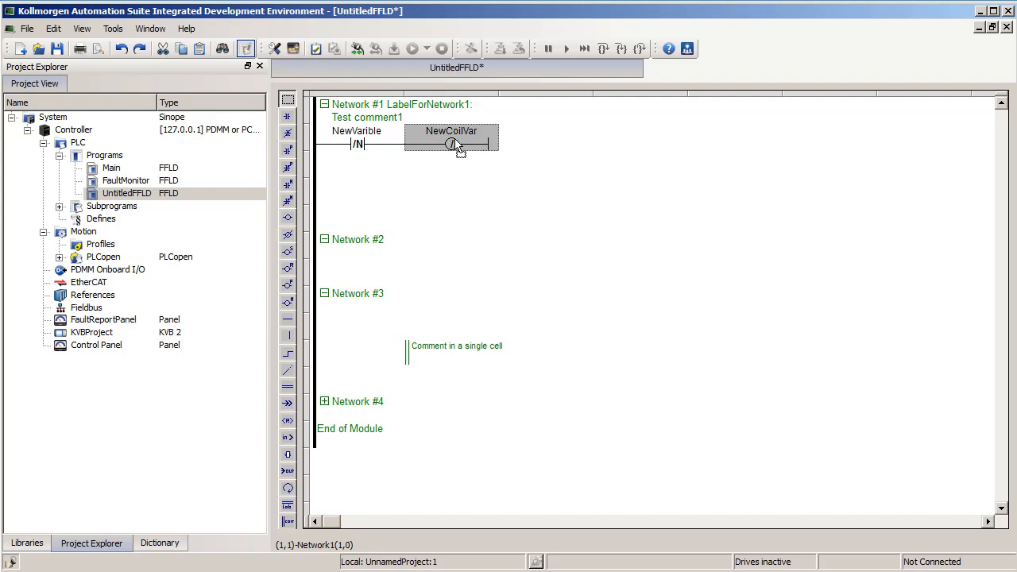
mouse_move(473, 146)
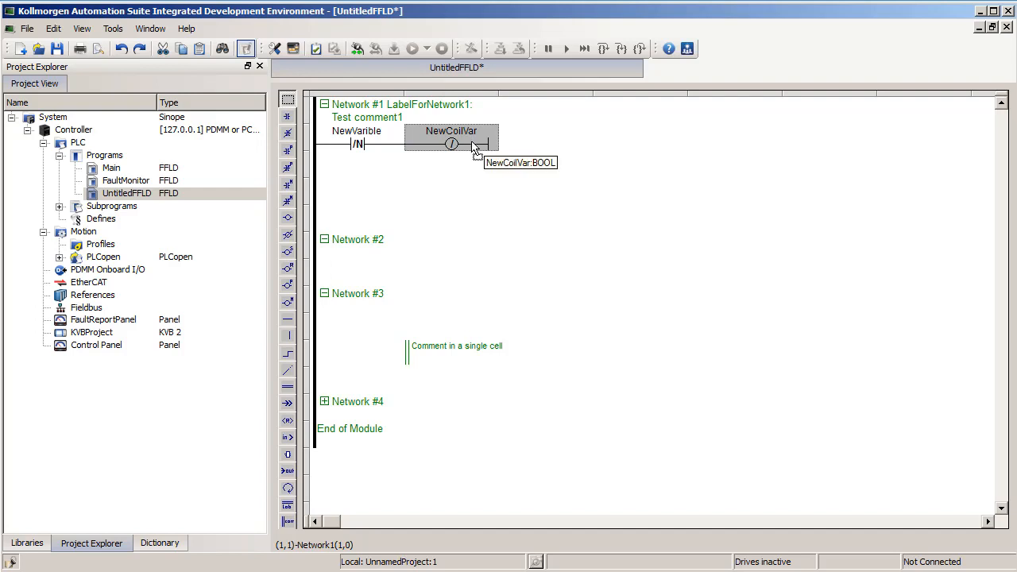
mouse_move(426, 151)
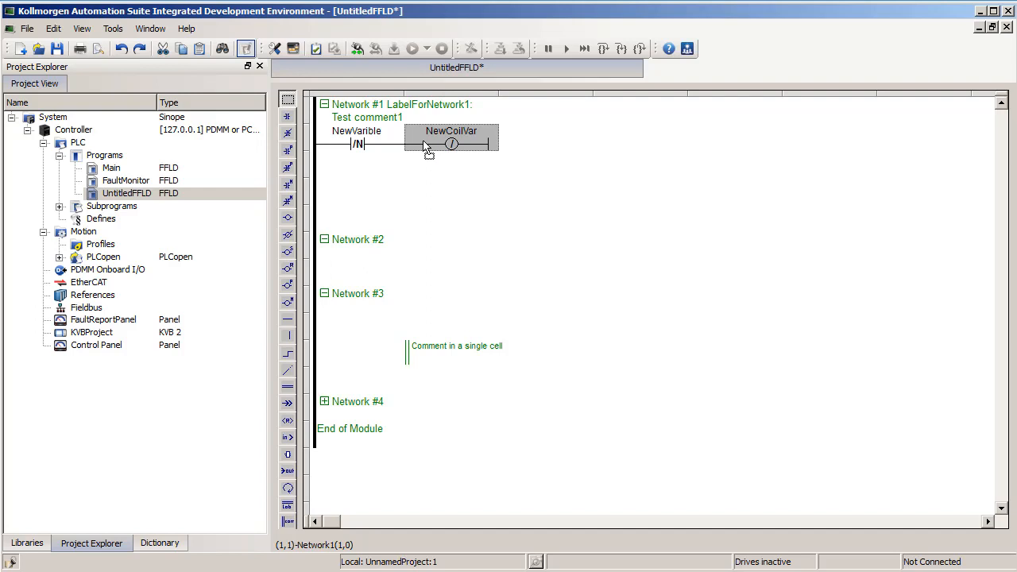
mouse_move(452, 143)
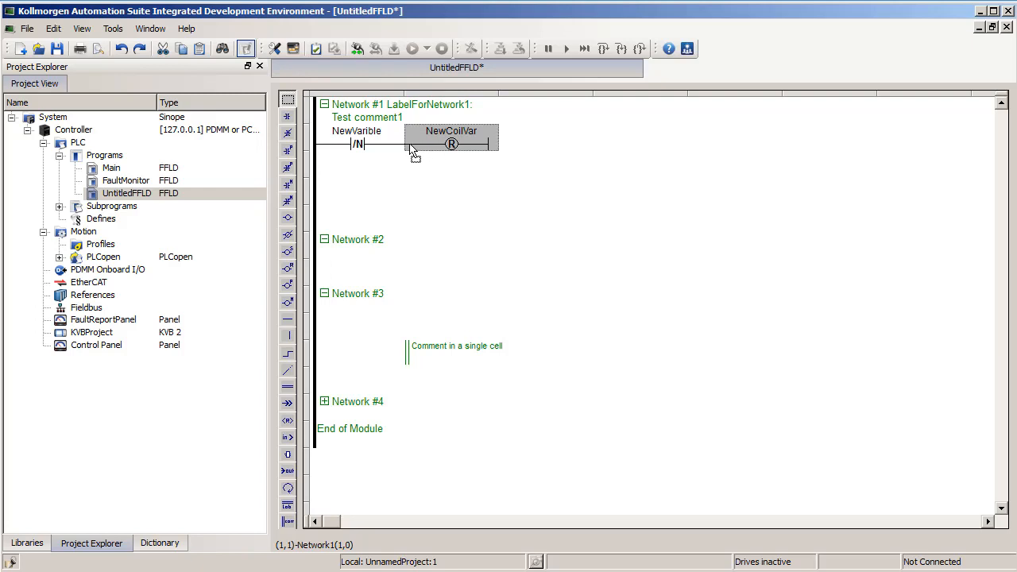
mouse_move(432, 150)
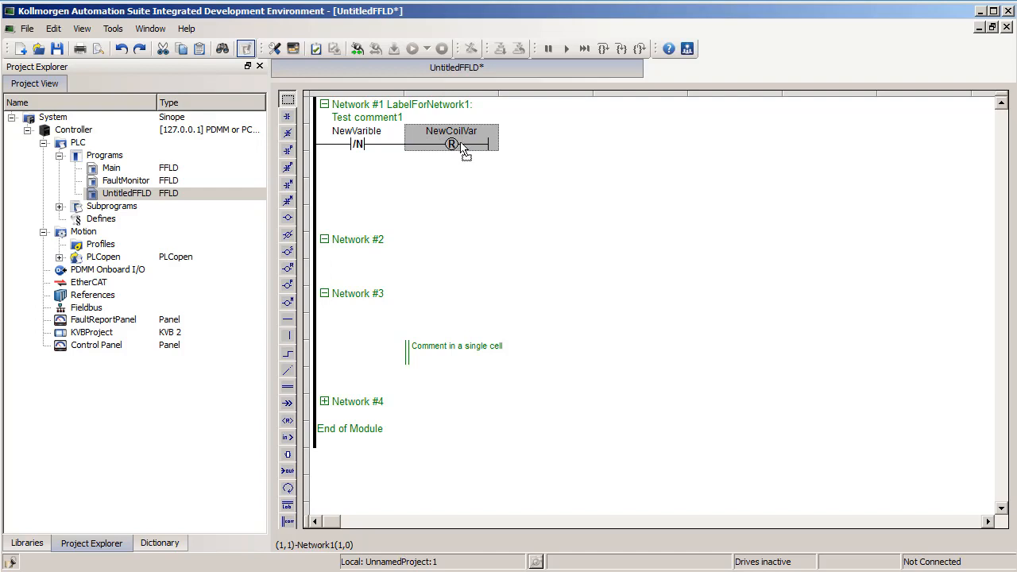
mouse_move(471, 149)
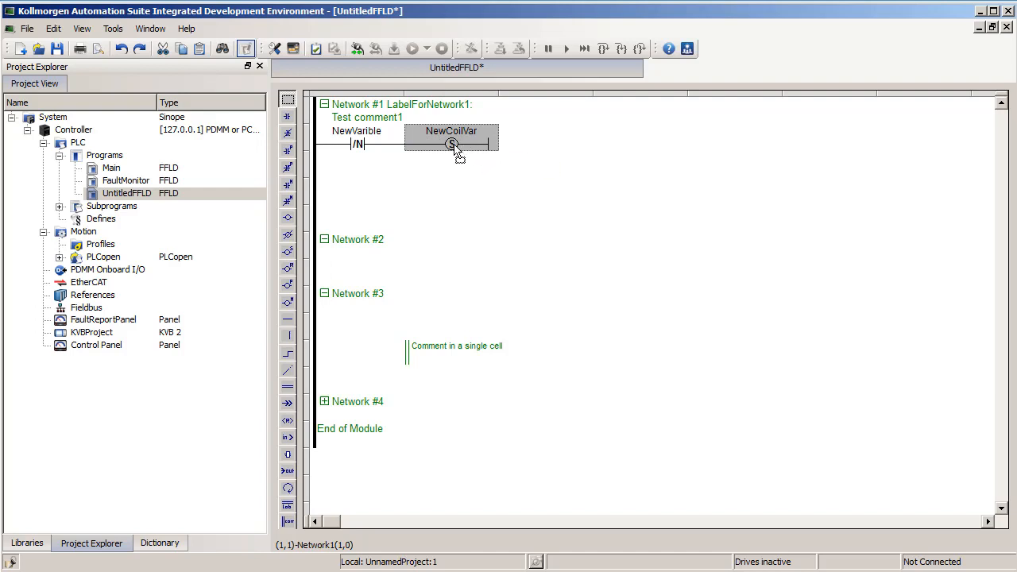
mouse_move(476, 153)
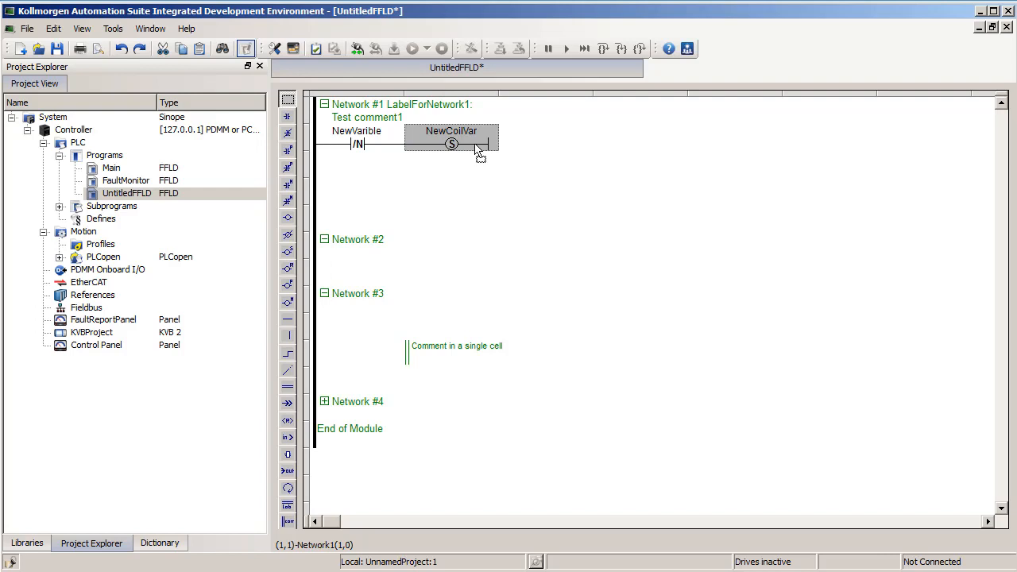
mouse_move(442, 151)
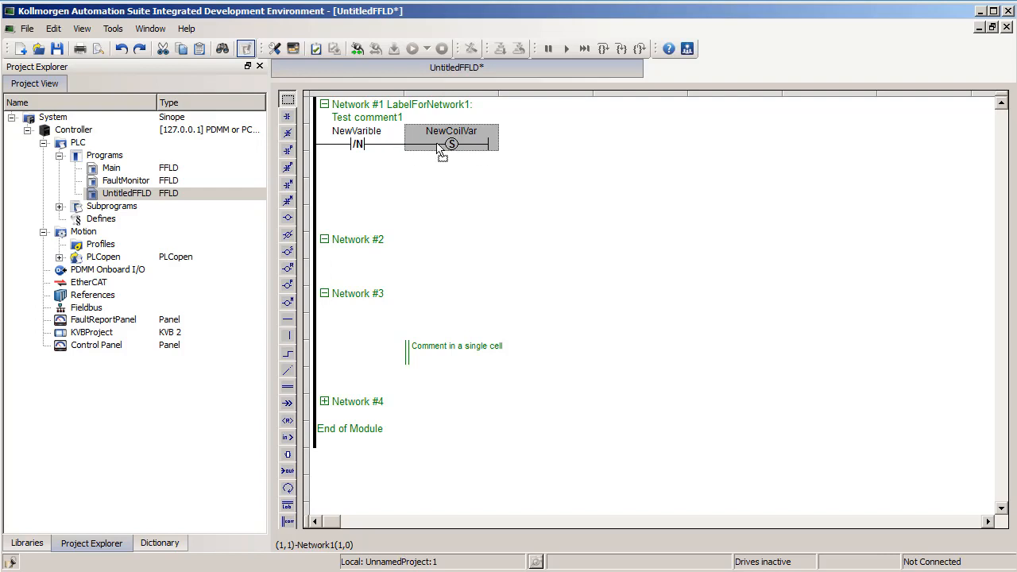
mouse_move(451, 143)
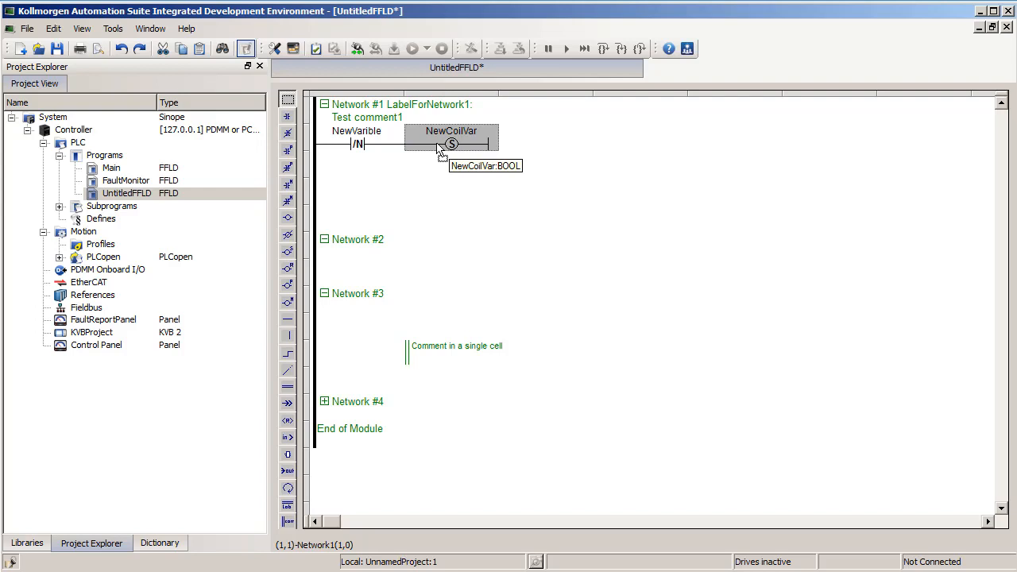
mouse_move(480, 155)
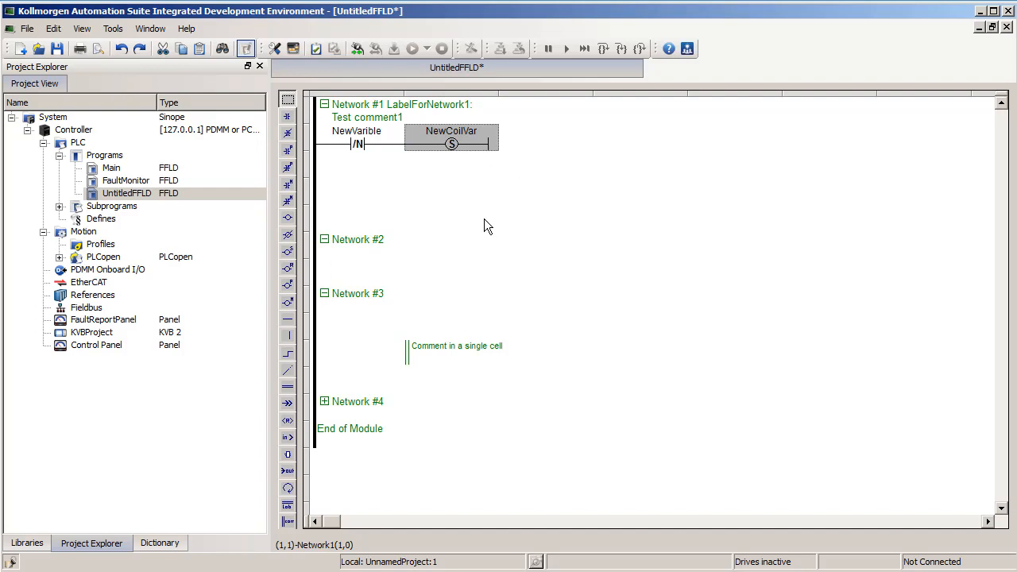
mouse_move(473, 147)
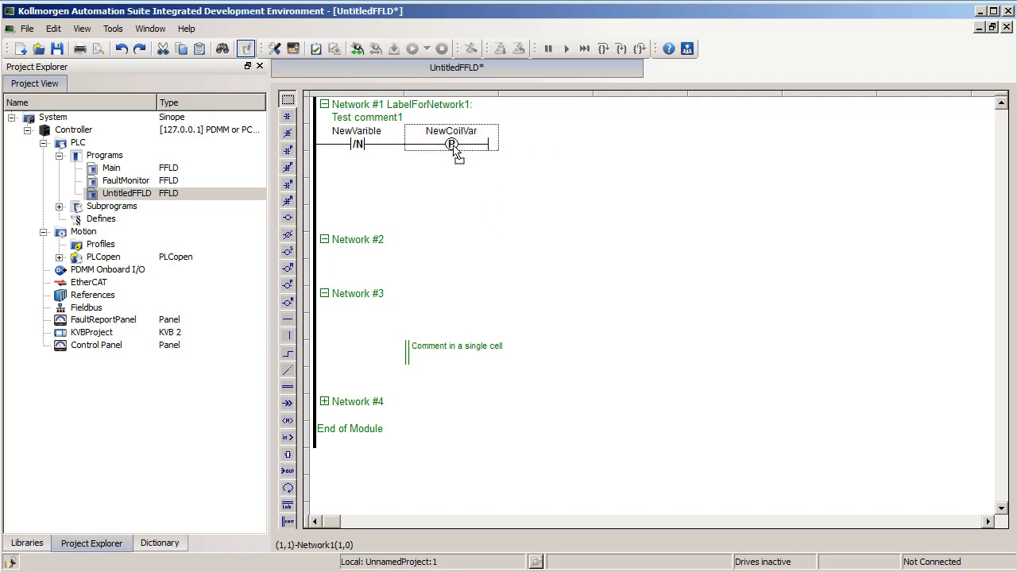
mouse_move(453, 146)
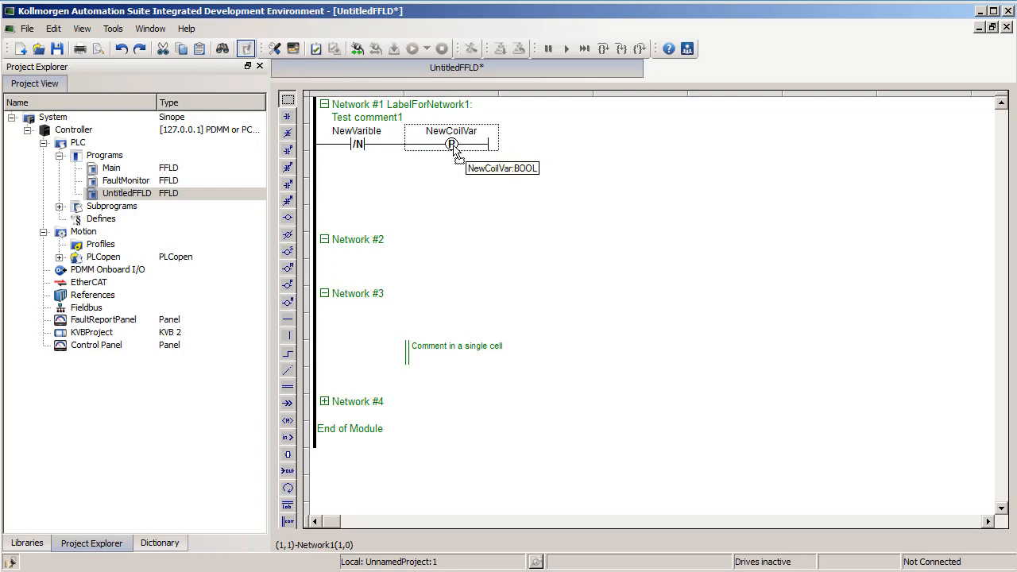
mouse_move(445, 148)
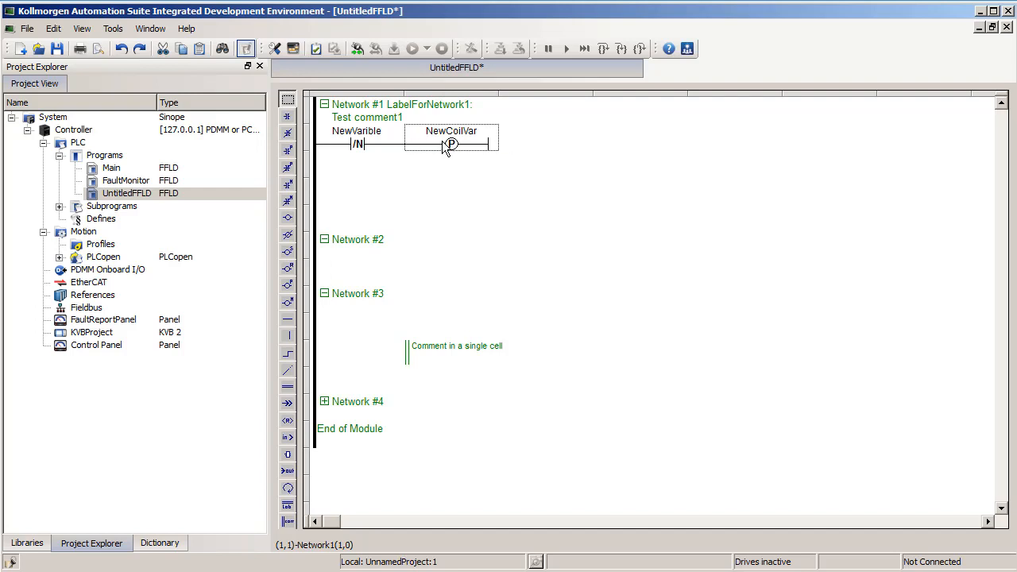
mouse_move(464, 146)
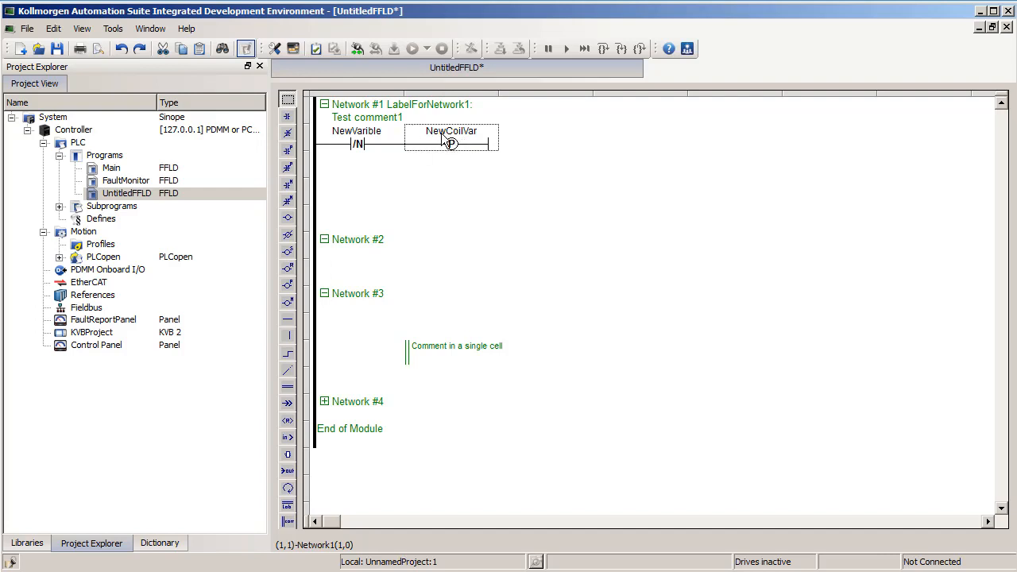
mouse_move(451, 135)
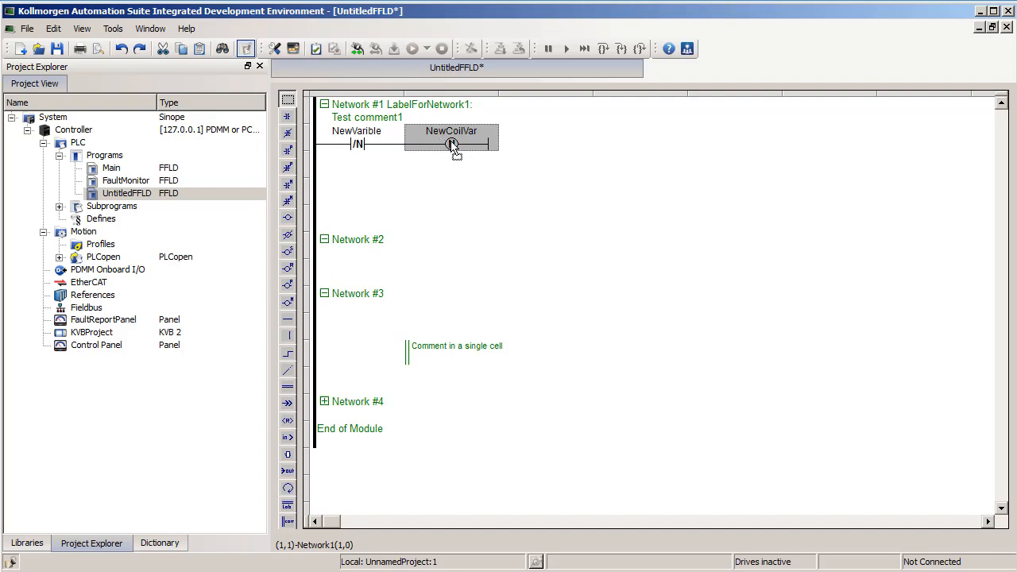
mouse_move(452, 146)
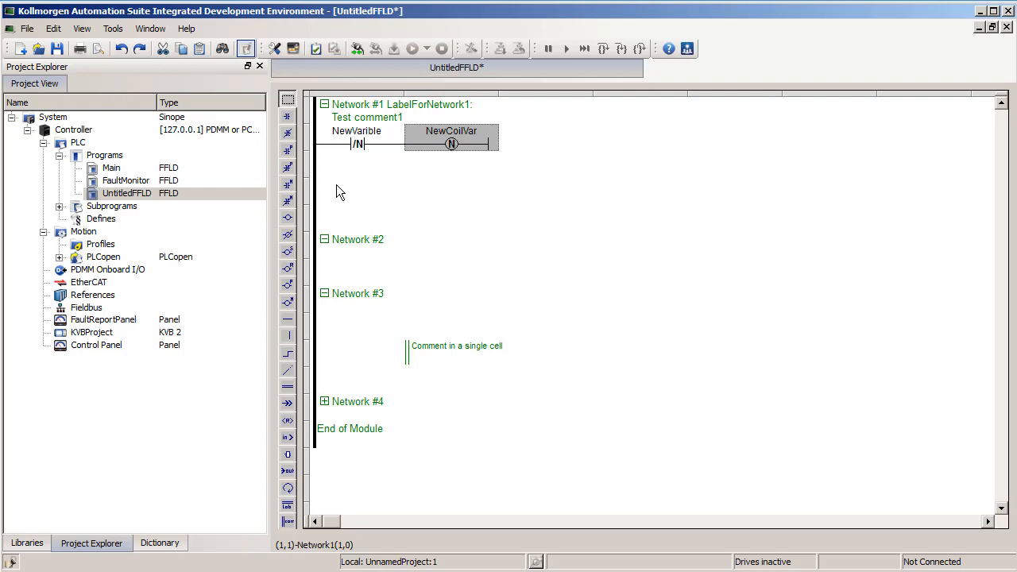
mouse_move(289, 149)
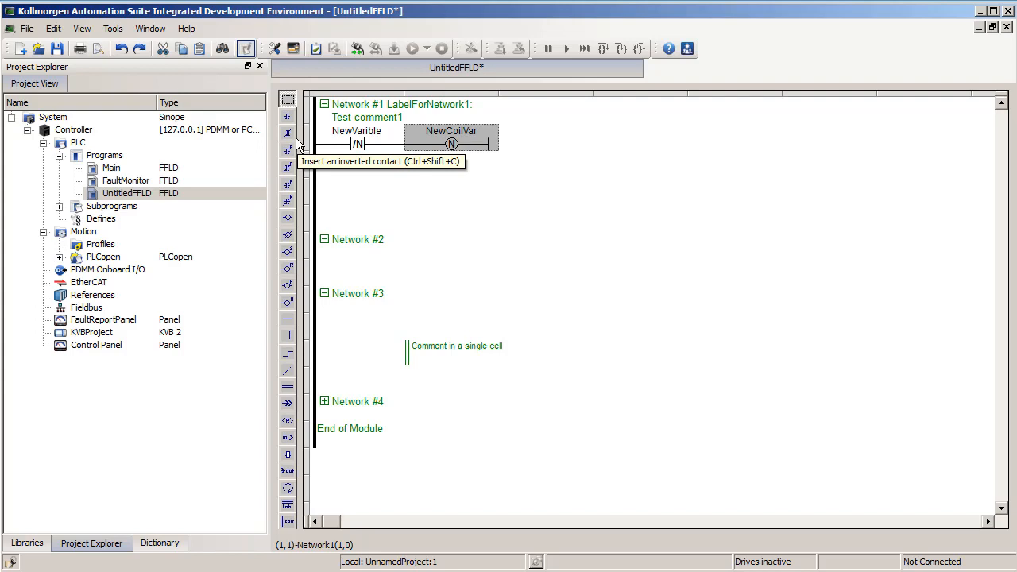
mouse_move(407, 186)
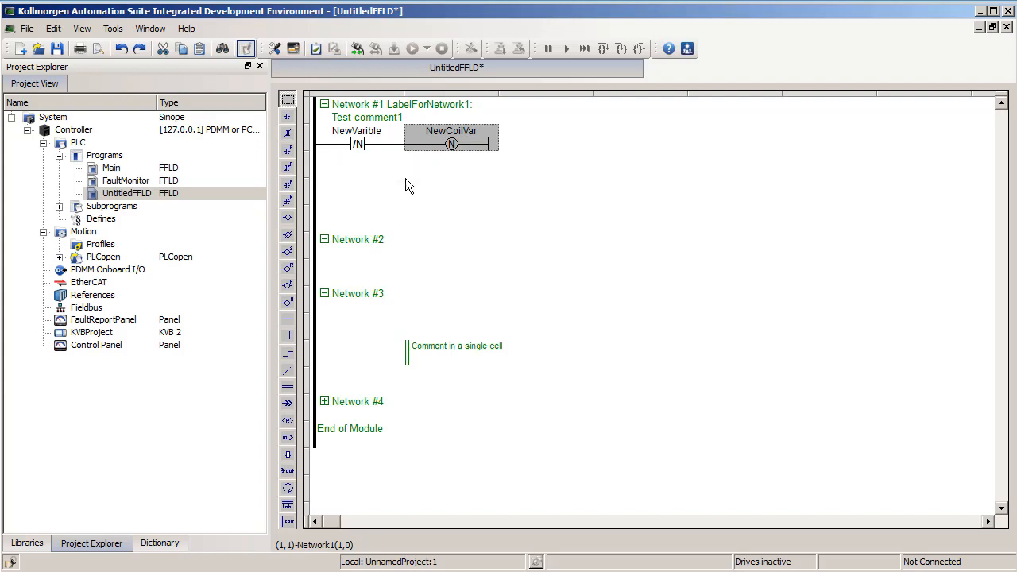